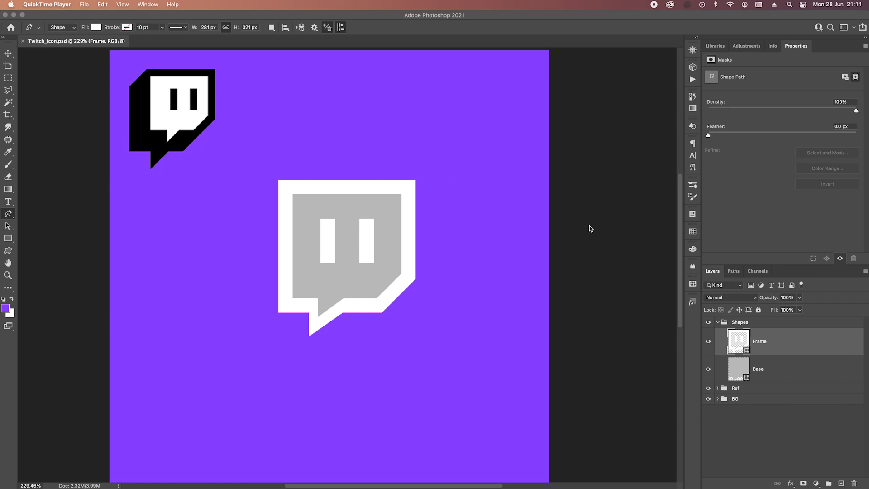
pyautogui.moveTo(131, 89)
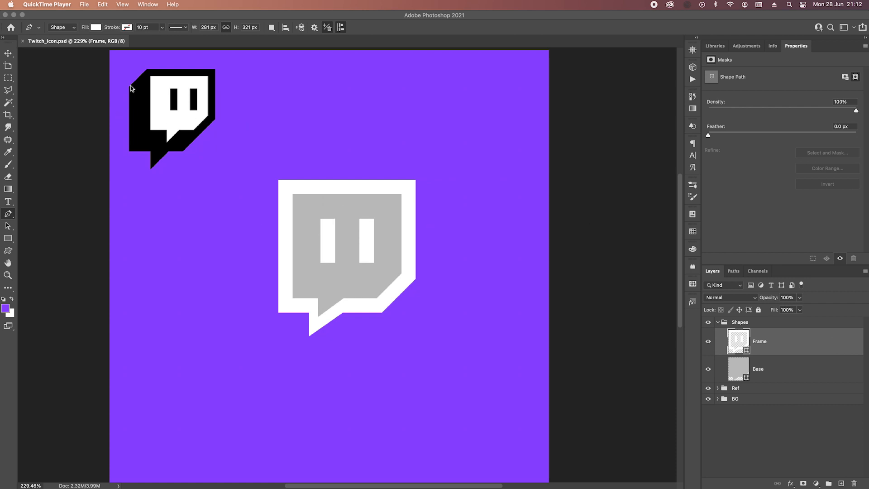
pyautogui.moveTo(157, 118)
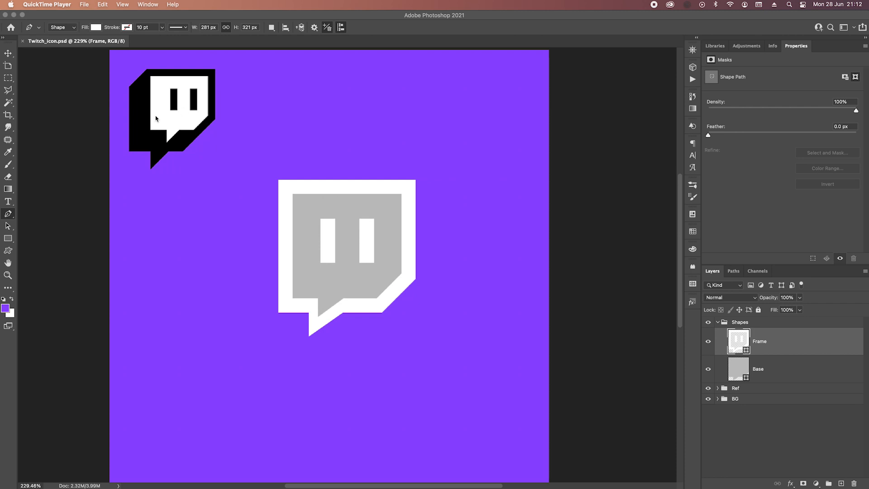
pyautogui.moveTo(390, 236)
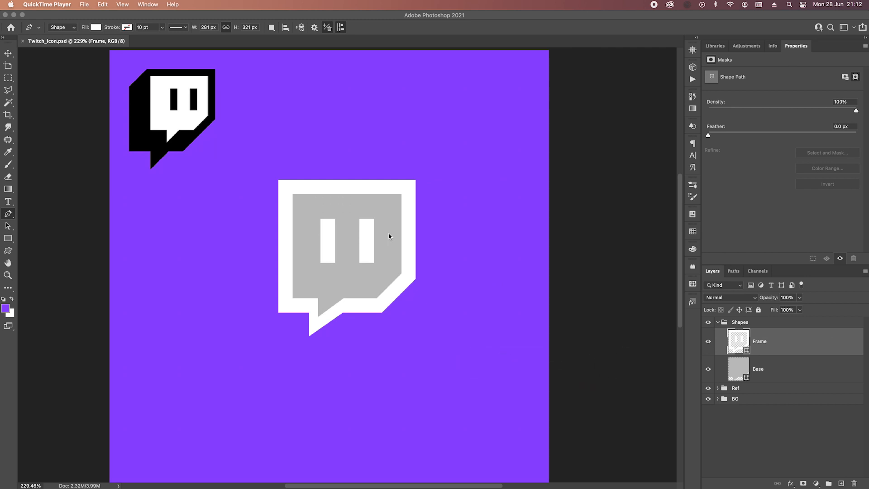
pyautogui.moveTo(772, 350)
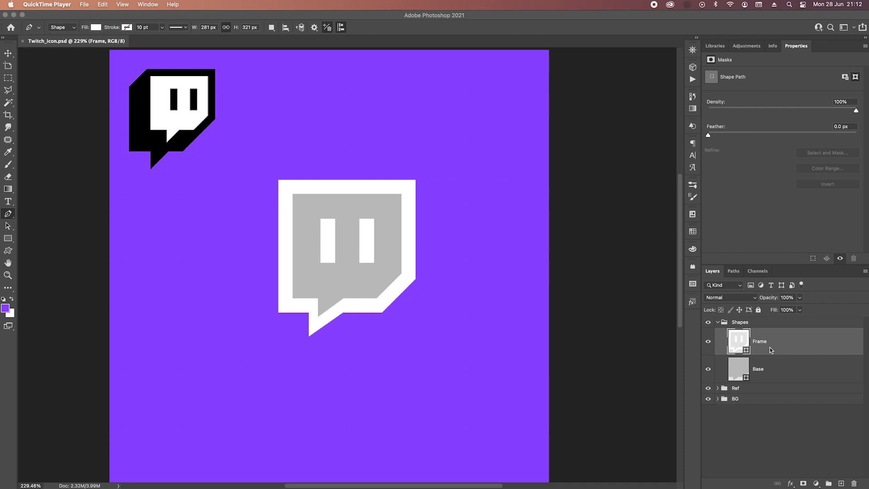
pyautogui.moveTo(785, 345)
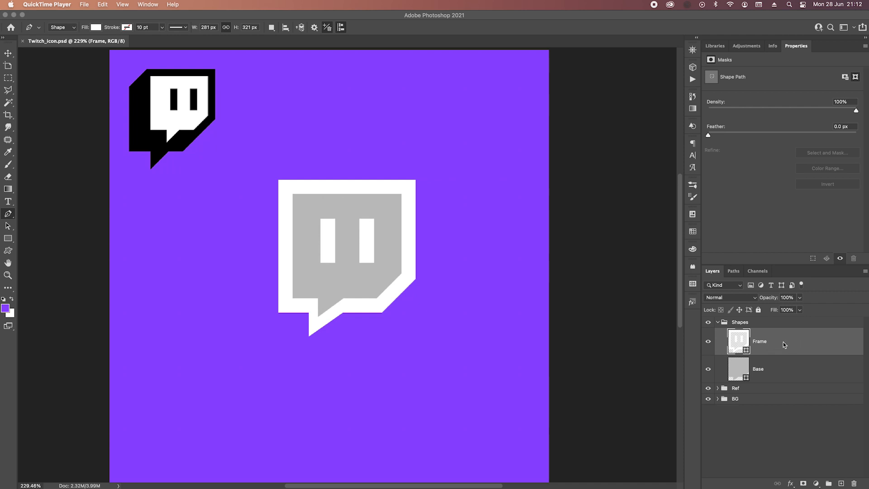
pyautogui.moveTo(177, 110)
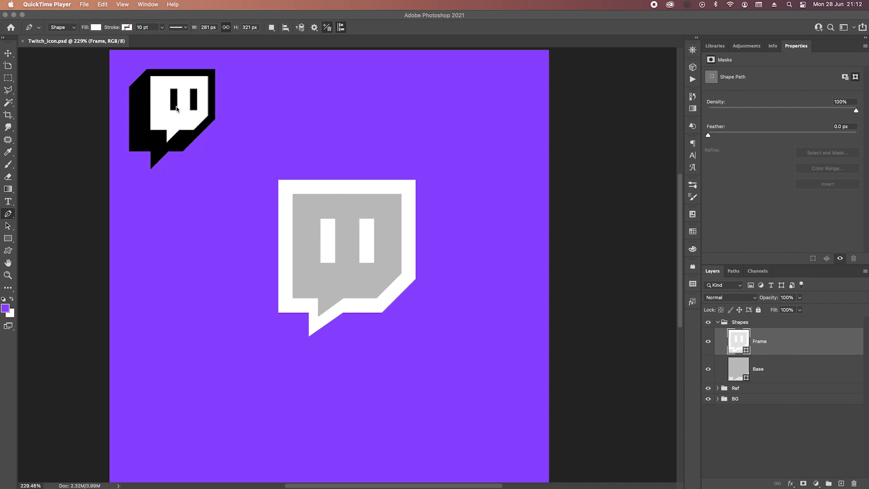
pyautogui.moveTo(765, 372)
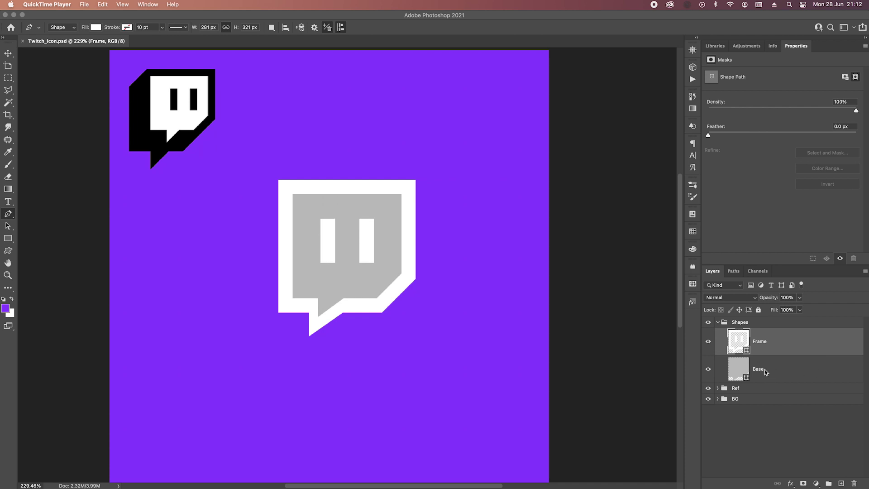
# Extrude the Base shape into 3D at 20 px depth with Frame hidden, then restore Frame visibility
pyautogui.click(758, 368)
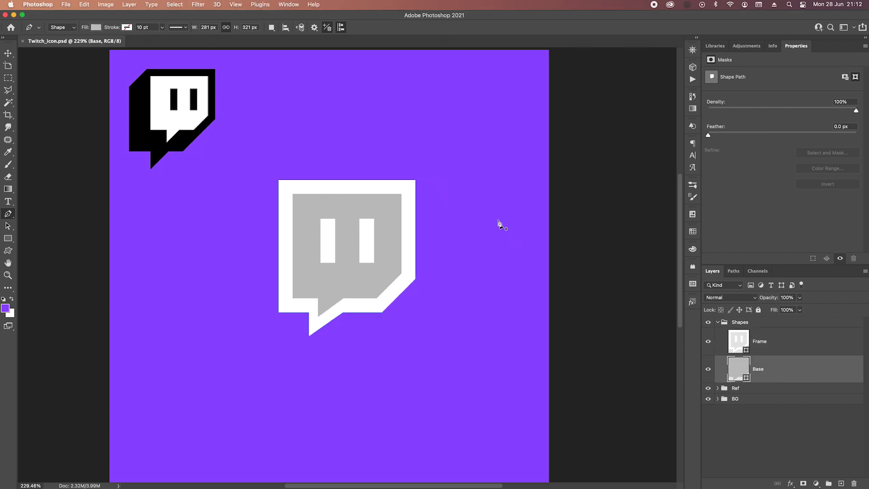
pyautogui.moveTo(384, 186)
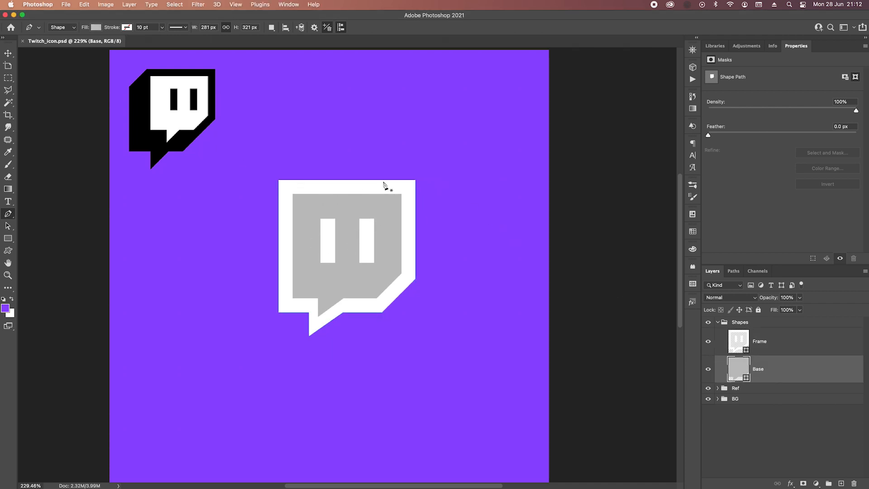
pyautogui.moveTo(424, 325)
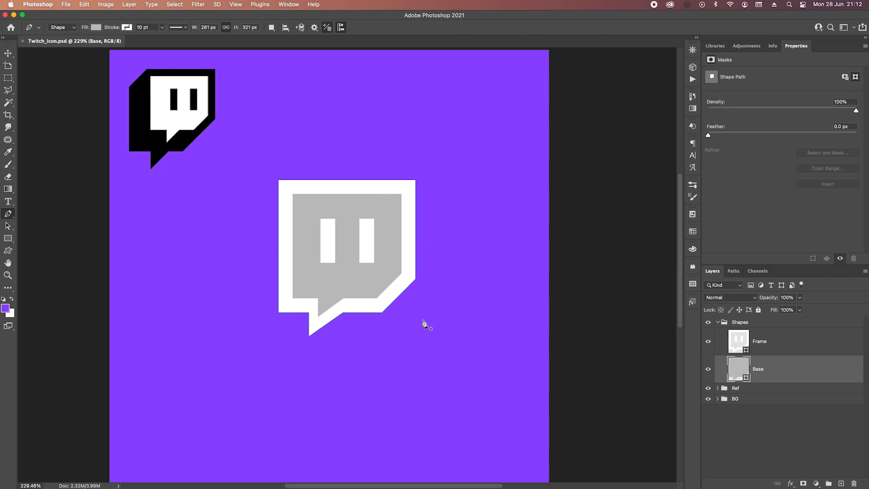
pyautogui.moveTo(433, 295)
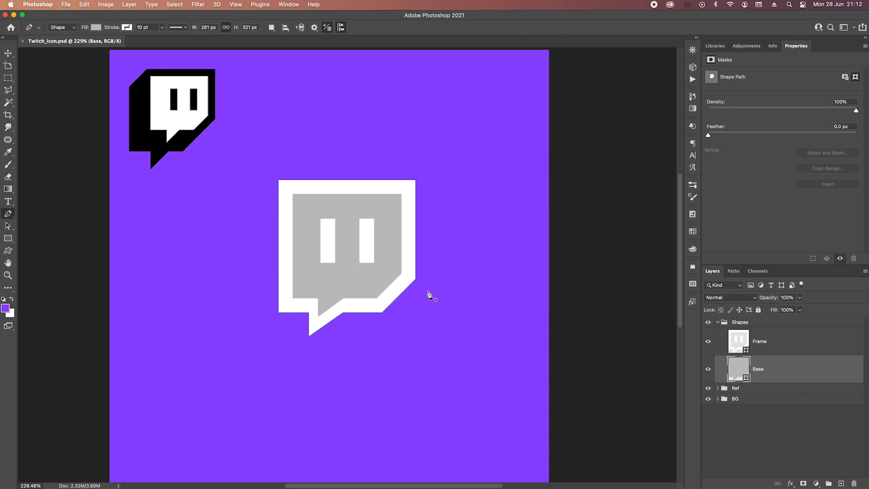
pyautogui.moveTo(421, 294)
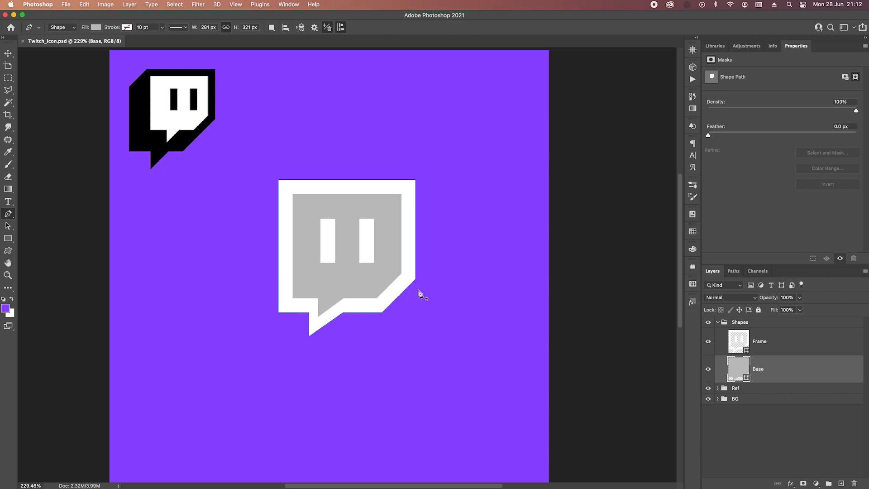
pyautogui.moveTo(812, 371)
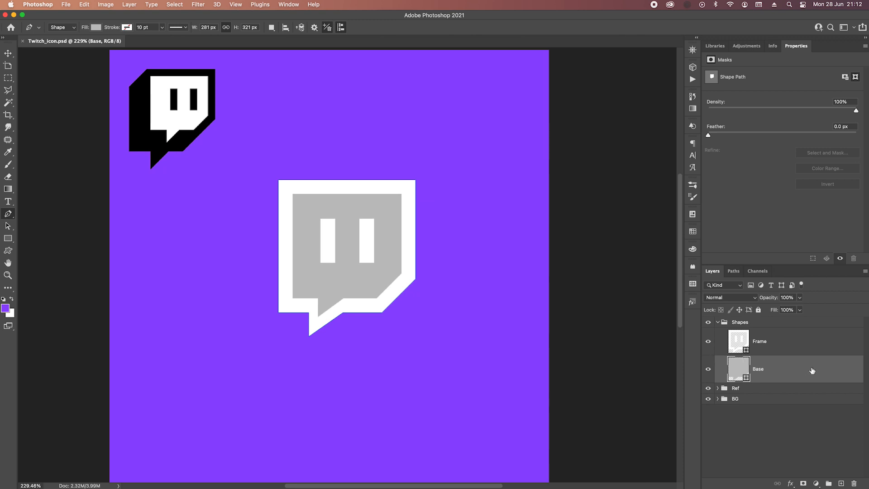
pyautogui.moveTo(768, 342)
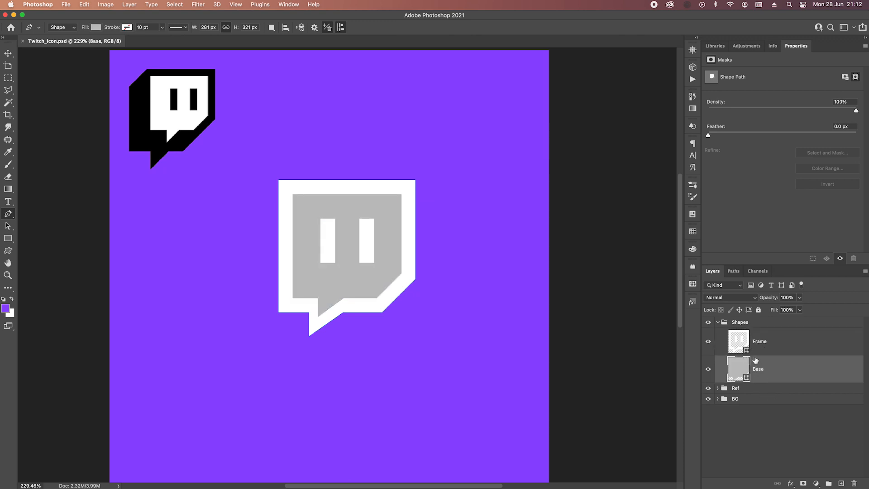
pyautogui.click(709, 341)
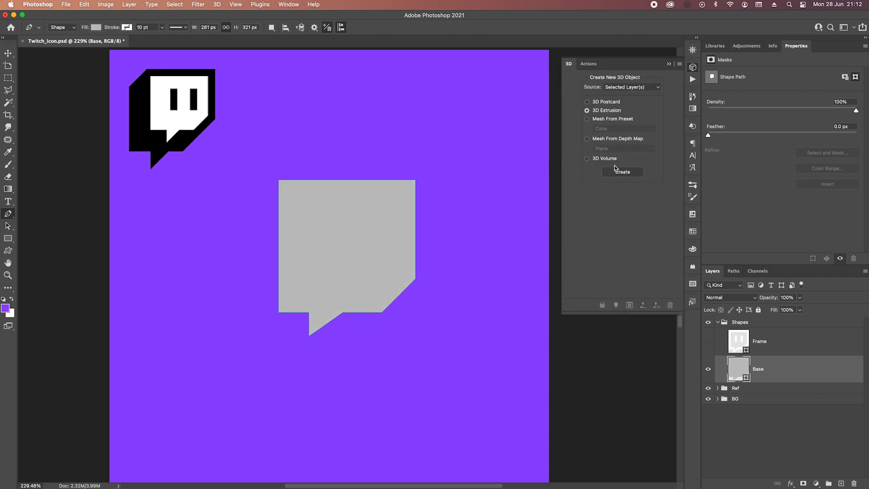
pyautogui.click(622, 172)
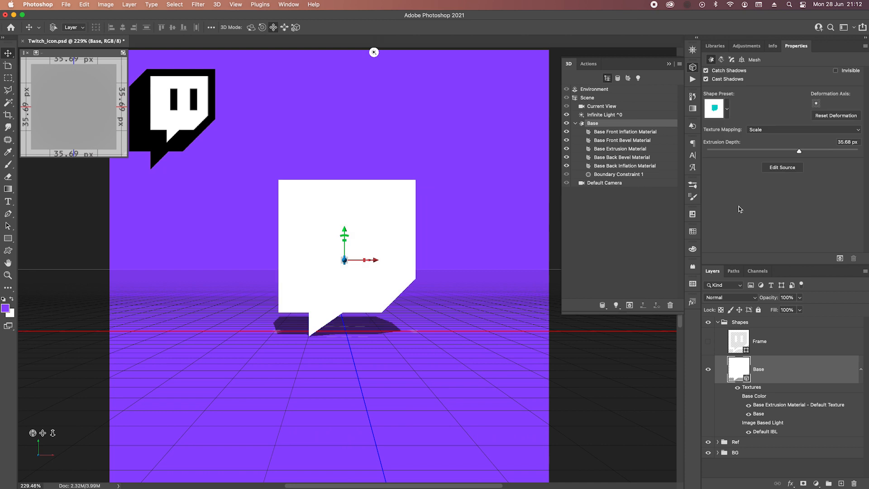
pyautogui.tripleClick(847, 143)
pyautogui.write('20')
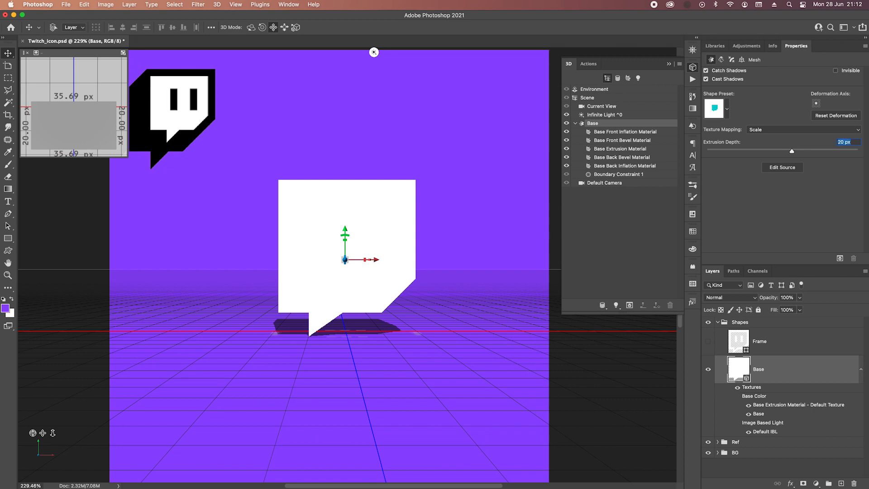
pyautogui.moveTo(777, 350)
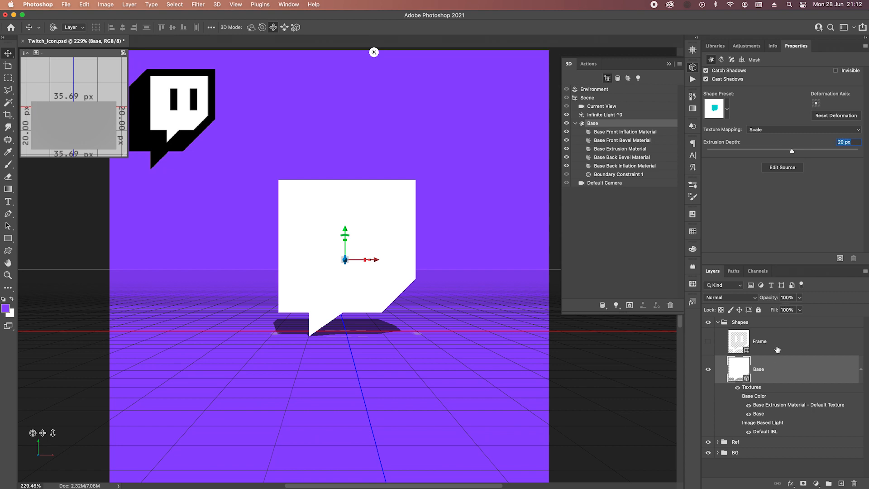
pyautogui.click(760, 341)
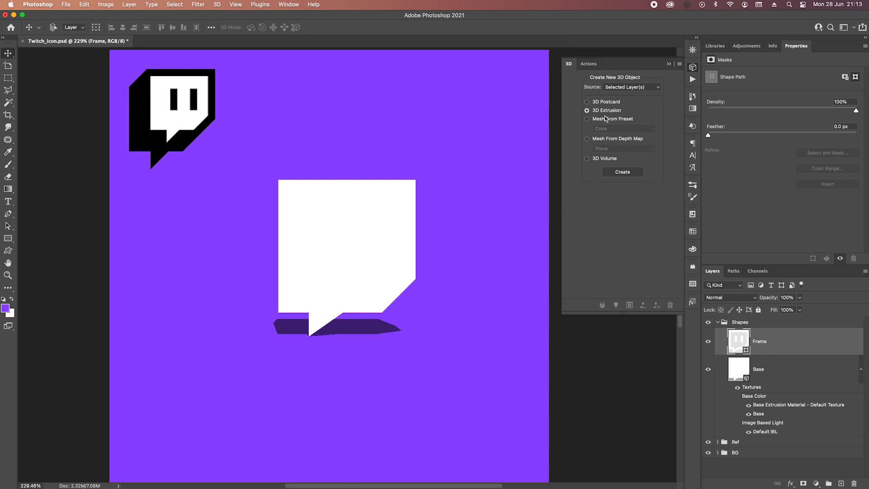
# Extrude the Frame shape to 10 px depth and select Base alongside it
pyautogui.click(622, 172)
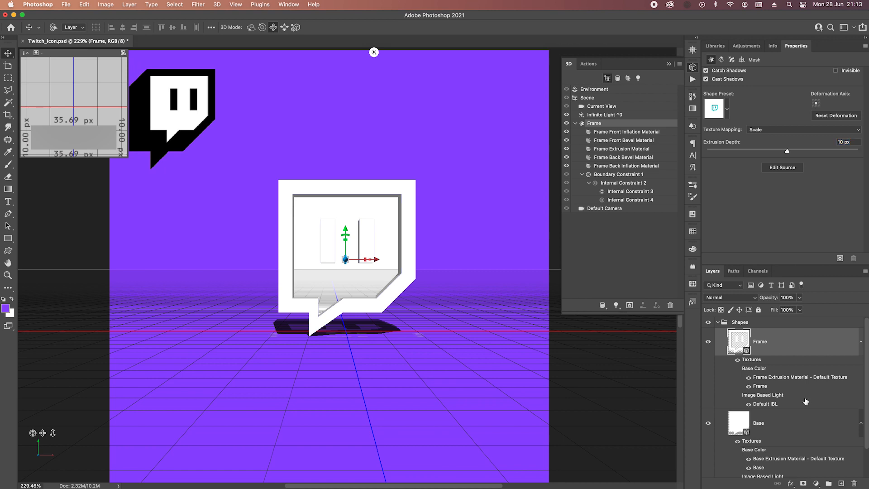
pyautogui.click(759, 341)
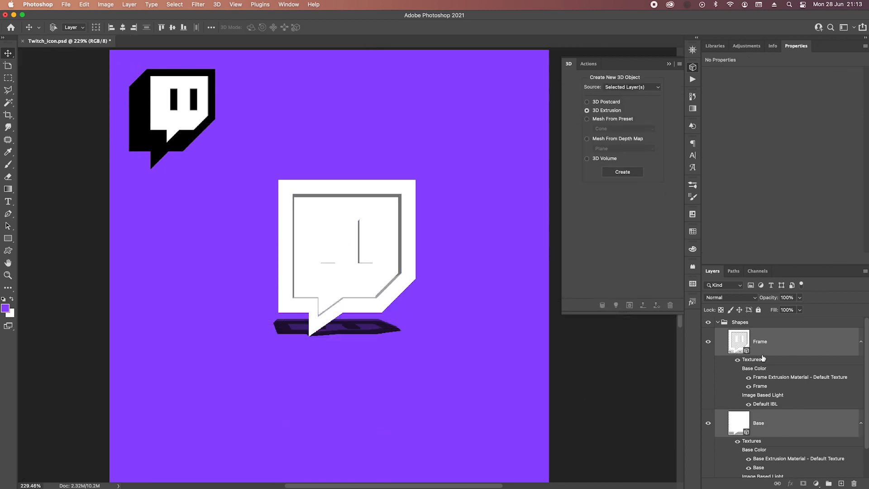
pyautogui.moveTo(217, 8)
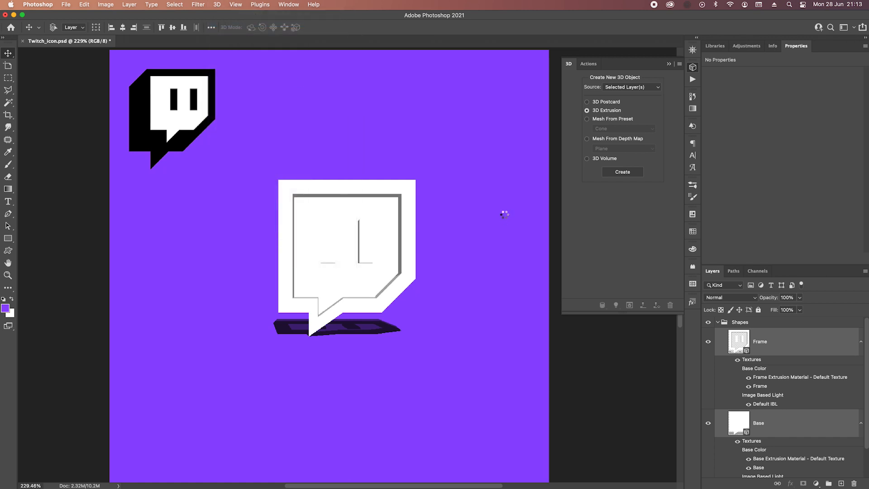
# Merge Base and Frame into one 3D scene and adjust both meshes' Z coordinates
pyautogui.click(622, 172)
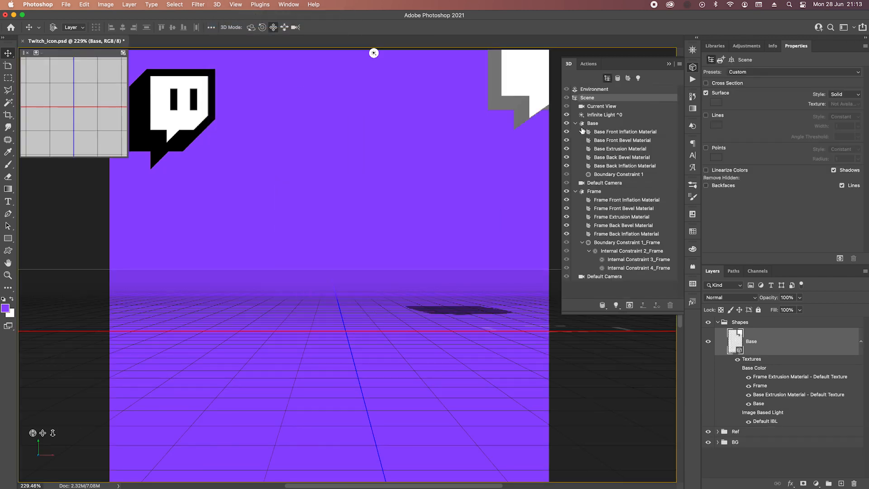
pyautogui.click(582, 123)
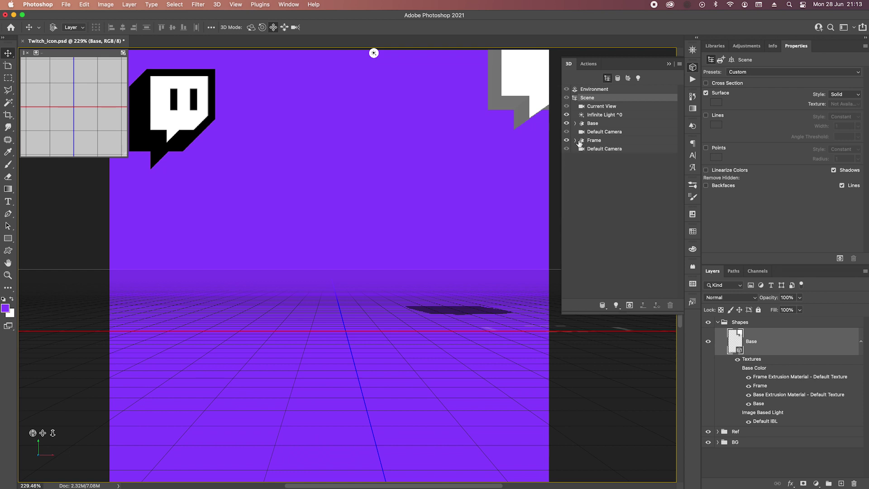
pyautogui.click(594, 139)
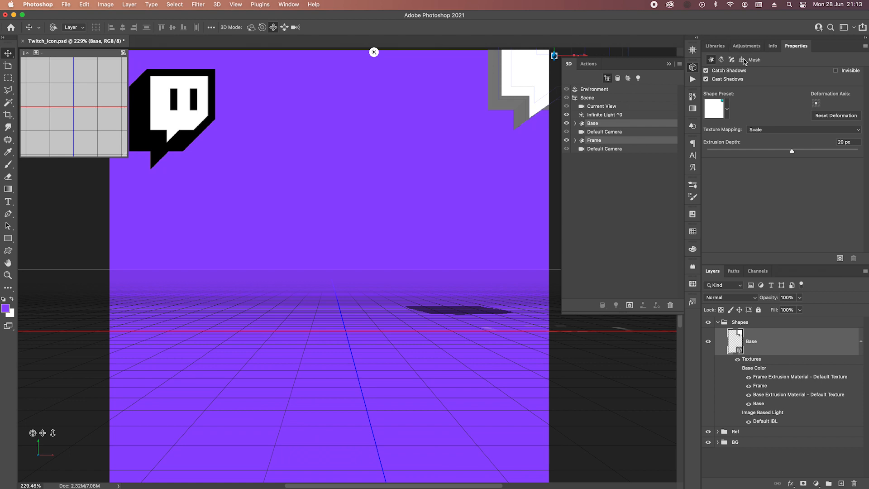
pyautogui.click(741, 60)
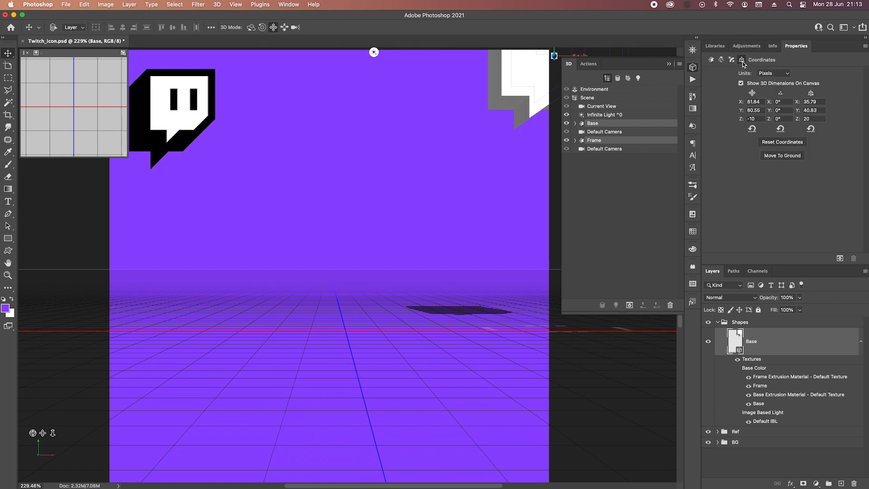
pyautogui.click(783, 155)
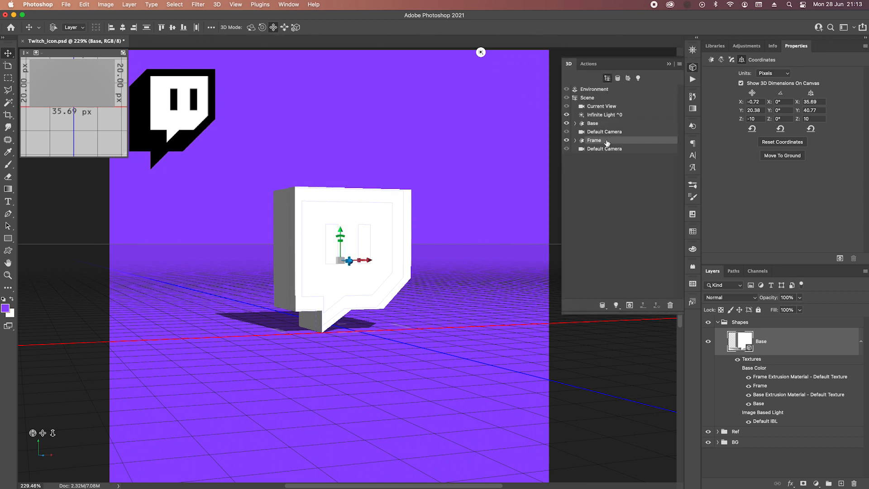
pyautogui.moveTo(55, 446)
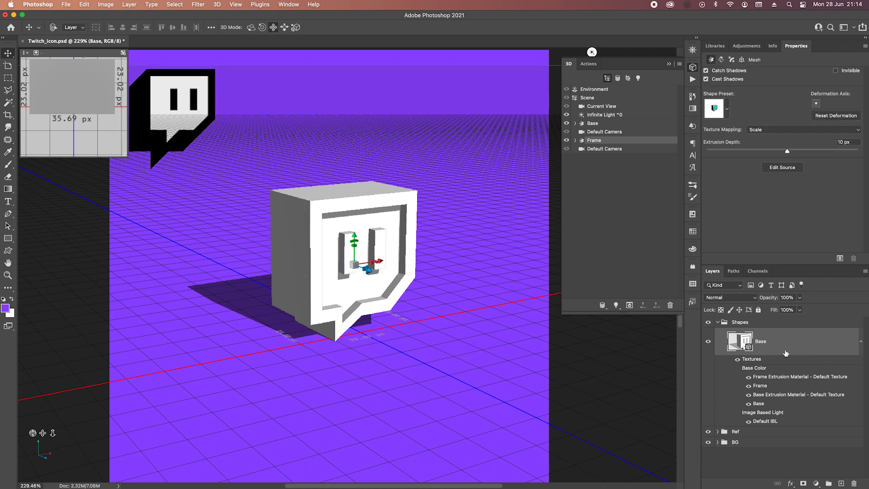
# Export the 3D layer as Wavefront OBJ to 3D_OBJ/Twitch_icon.obj, replacing the existing file
pyautogui.click(198, 4)
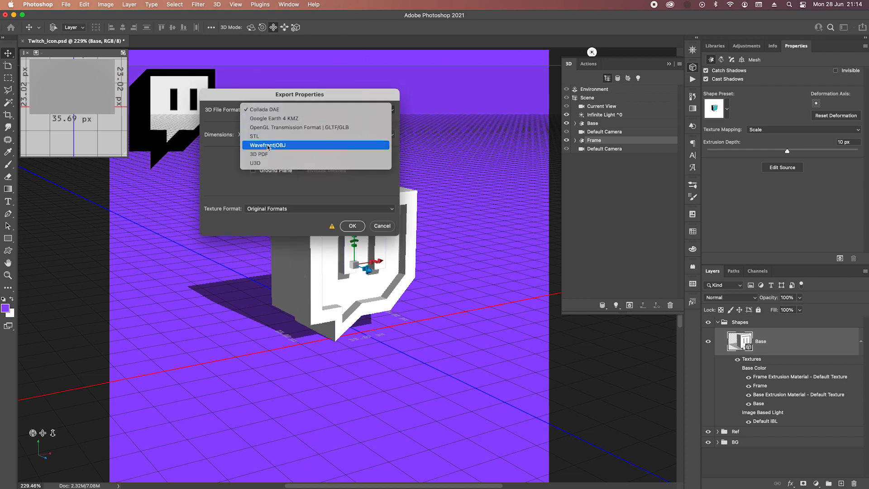
pyautogui.moveTo(278, 151)
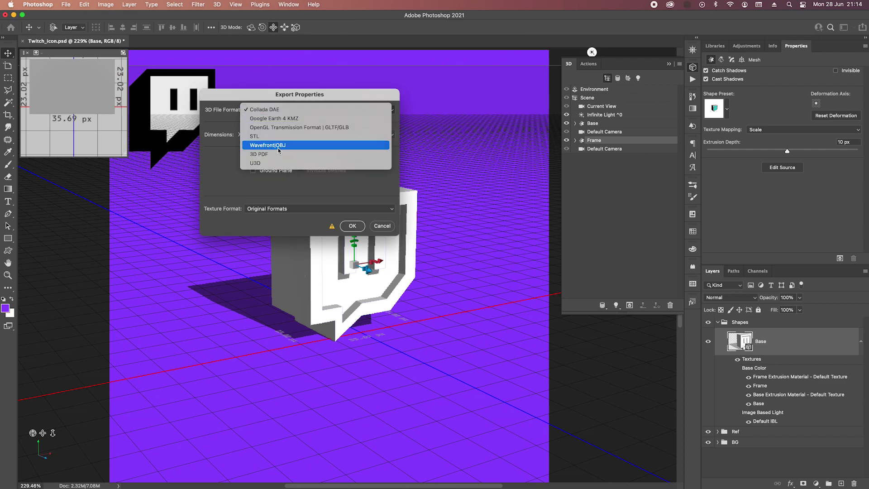
pyautogui.click(268, 145)
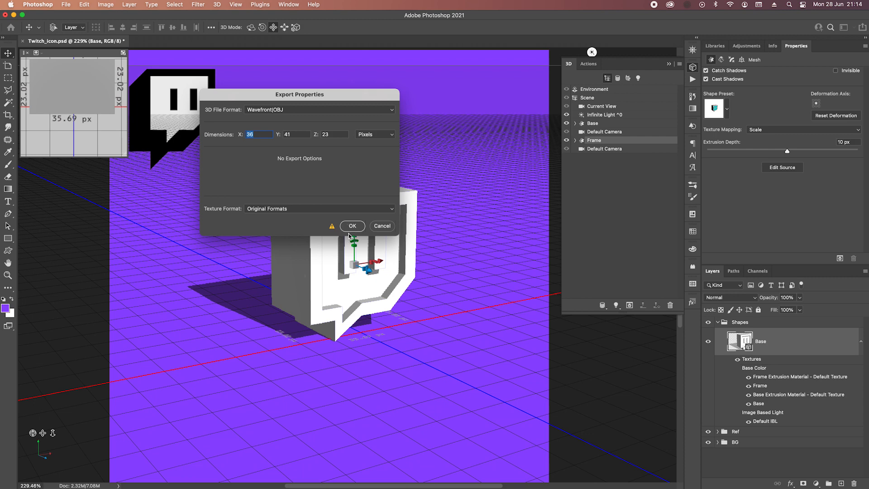
pyautogui.click(352, 225)
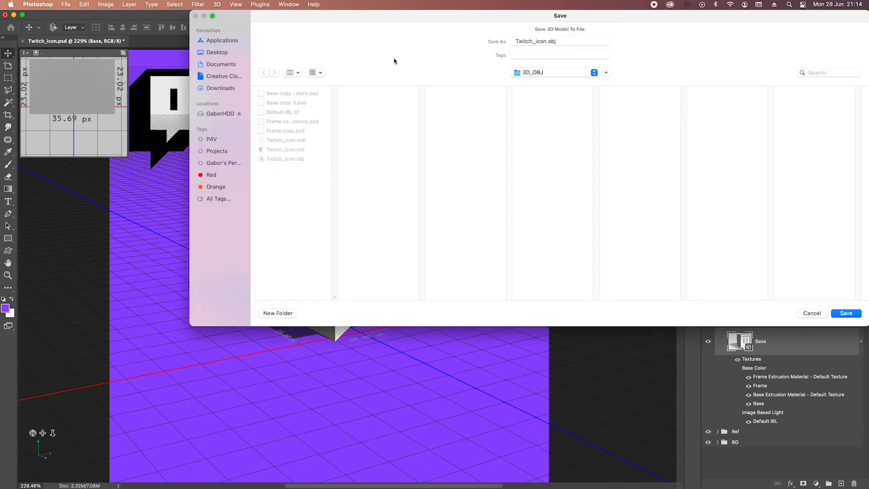
pyautogui.moveTo(838, 367)
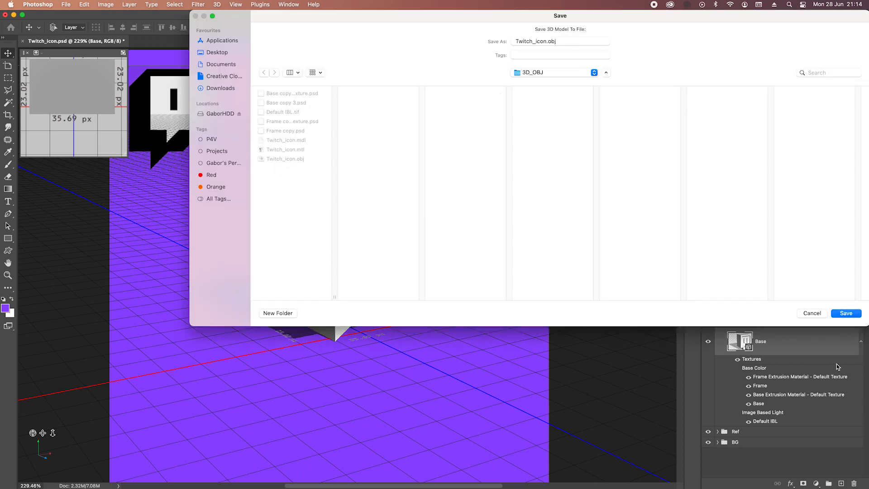
pyautogui.click(846, 313)
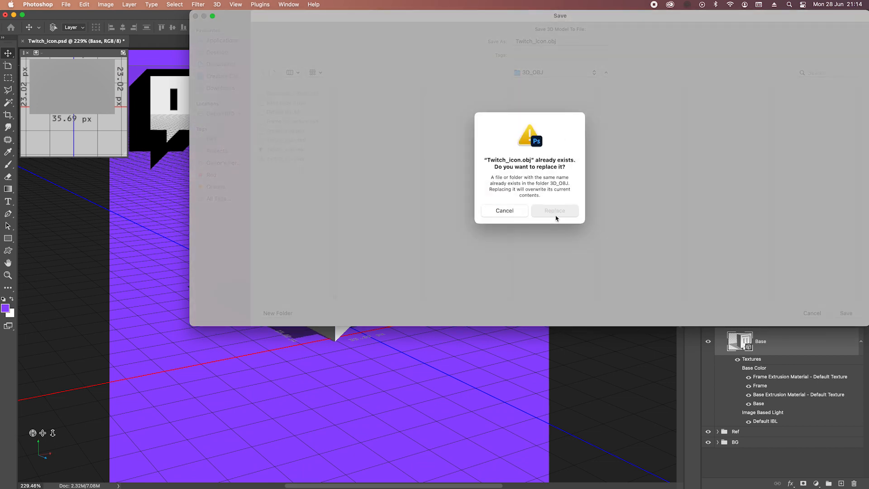
pyautogui.click(554, 210)
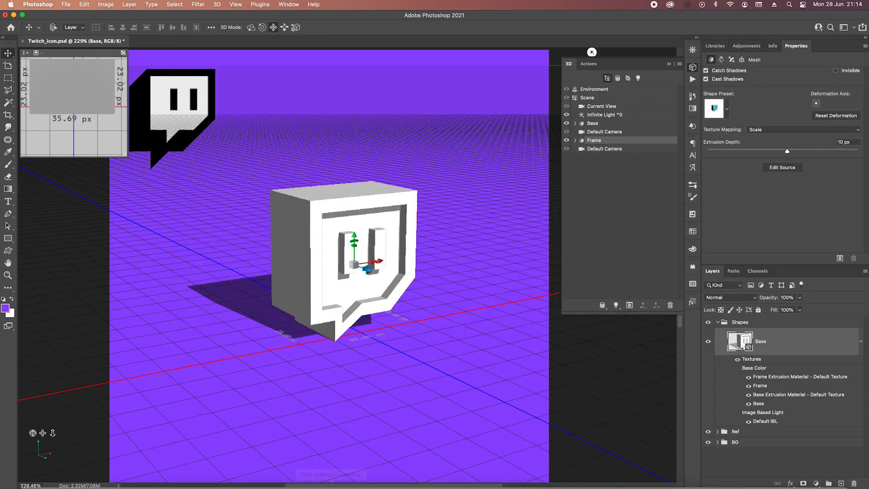
# Switch to Adobe Dimension and create a new blank scene
pyautogui.click(246, 483)
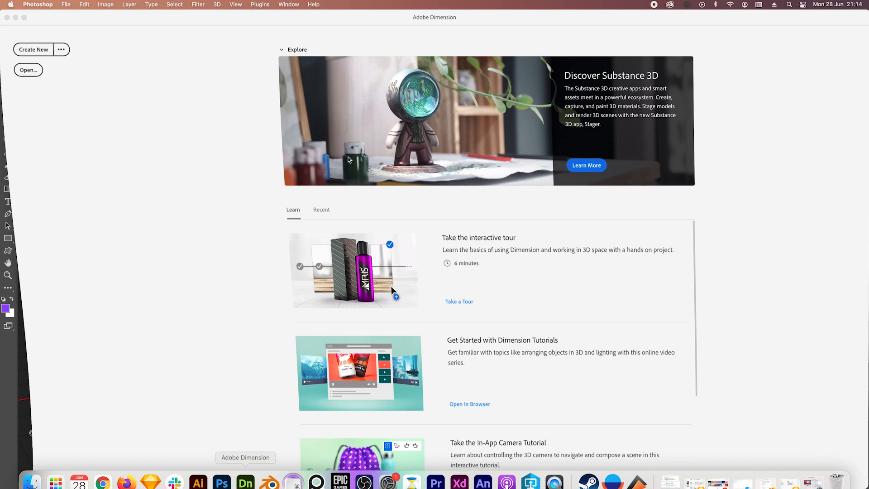
pyautogui.click(246, 481)
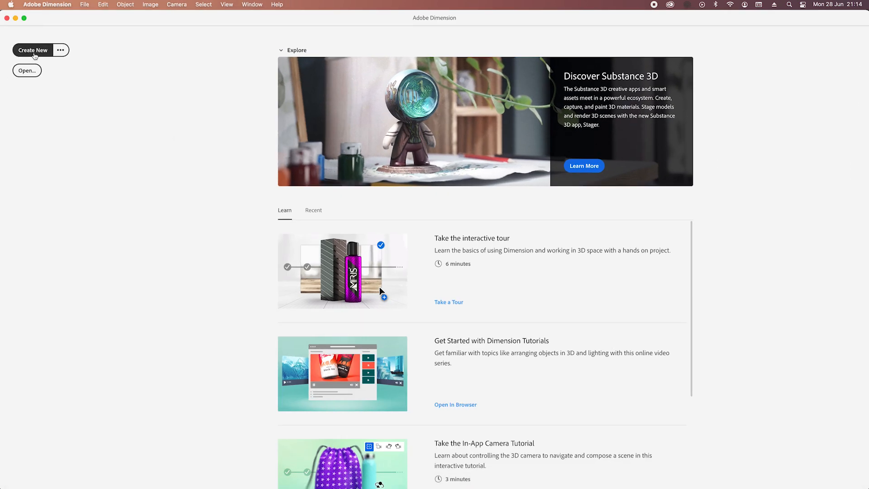
pyautogui.click(33, 50)
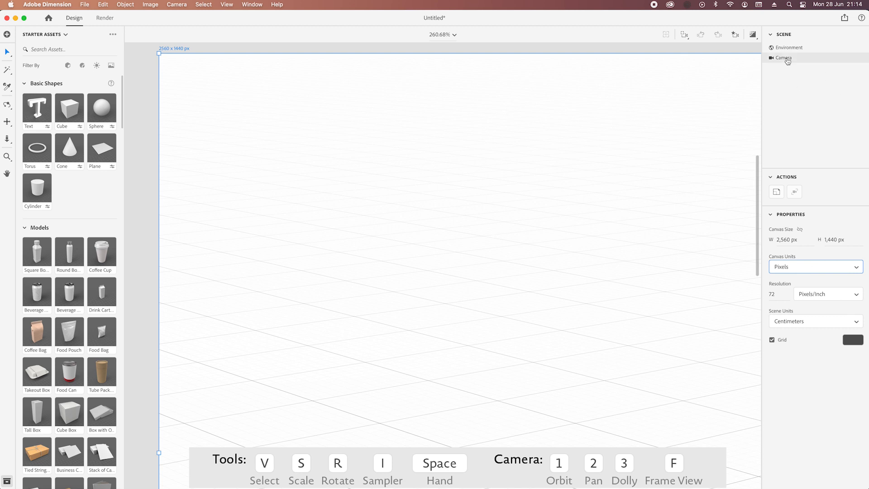
# Show the scene camera's properties with its 30° field of view
pyautogui.click(784, 58)
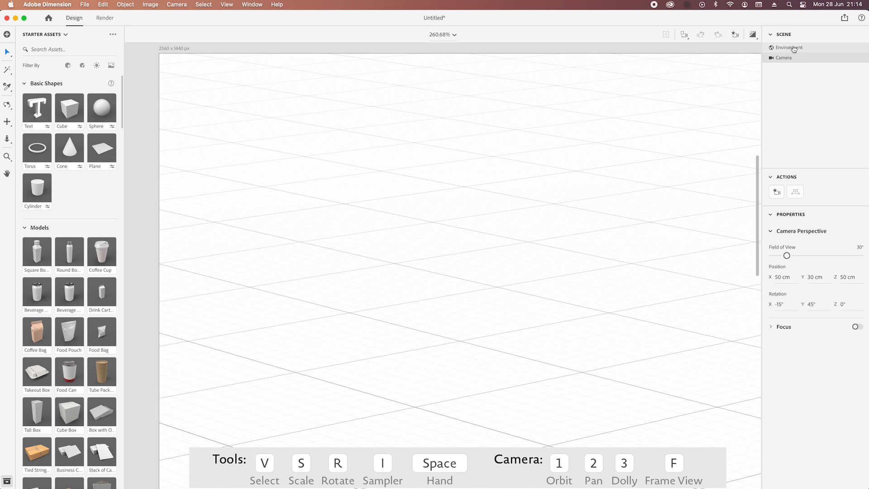
# Set the environment background colour to purple hex 9147ff
pyautogui.click(788, 47)
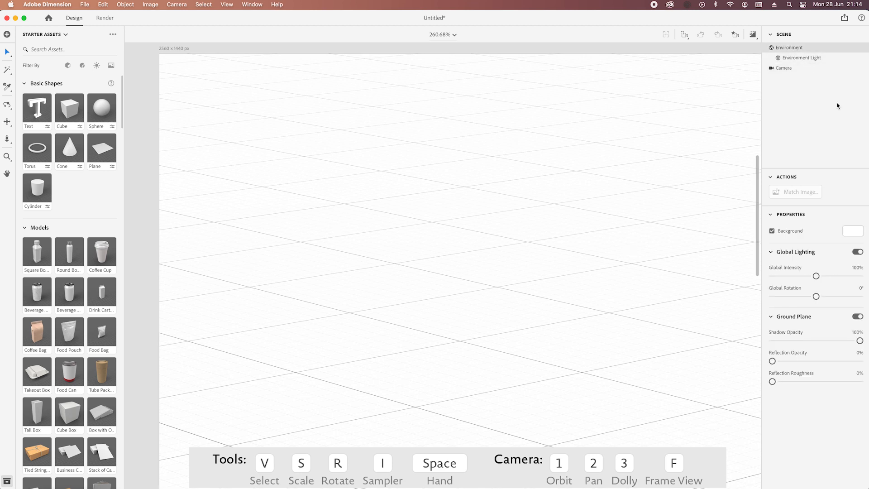
pyautogui.click(853, 231)
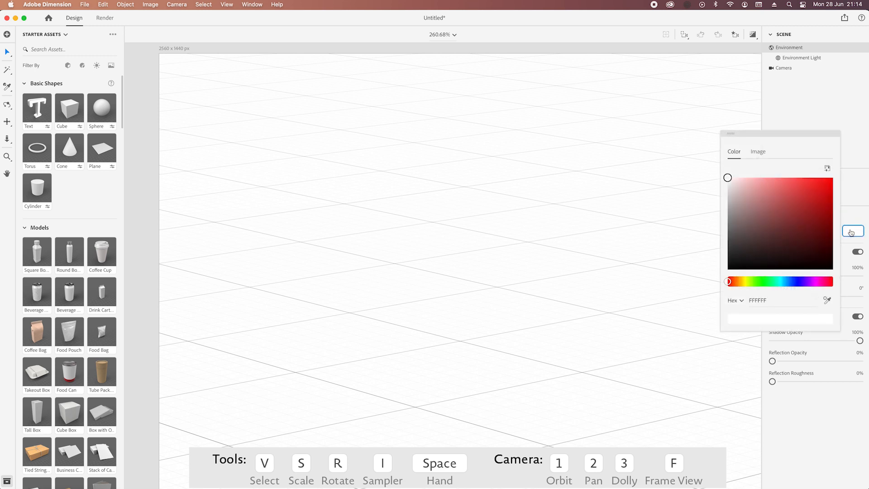
pyautogui.tripleClick(758, 300)
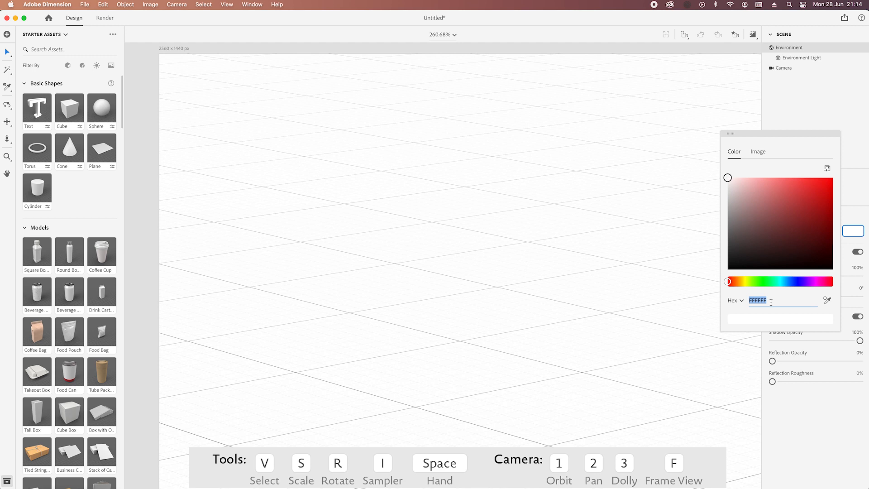
pyautogui.write('914')
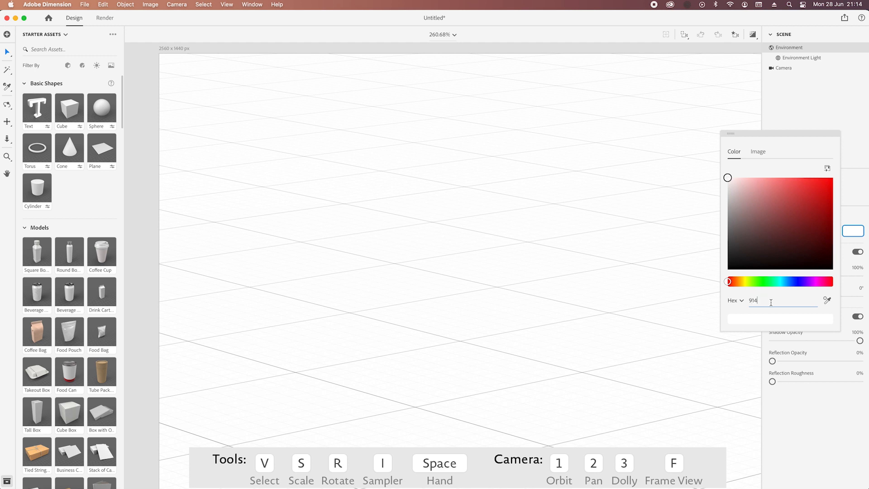
pyautogui.write('7ff')
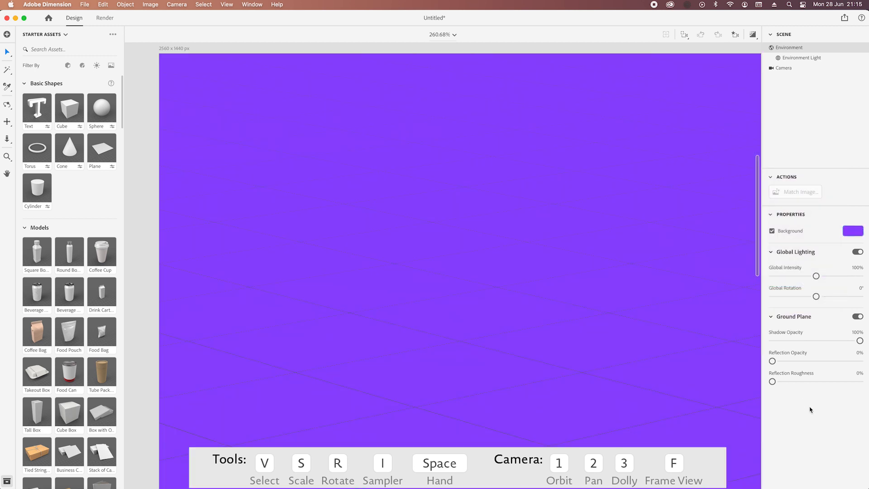
pyautogui.moveTo(412, 284)
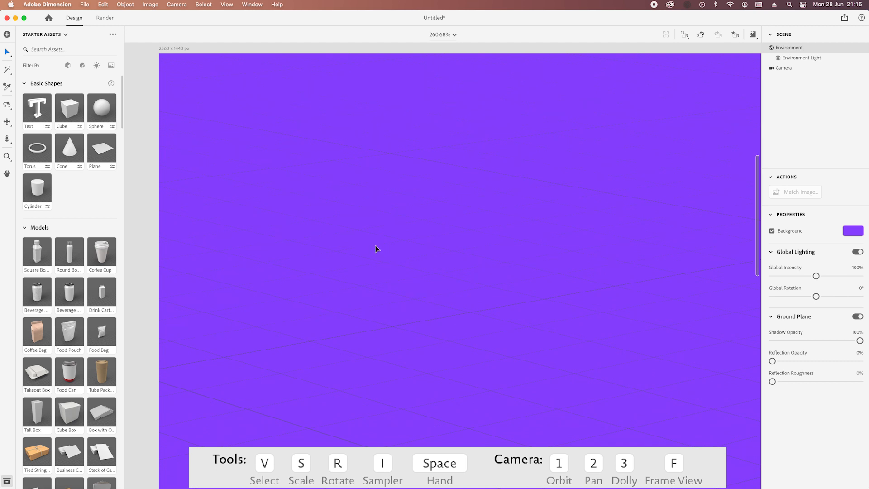
pyautogui.moveTo(76, 132)
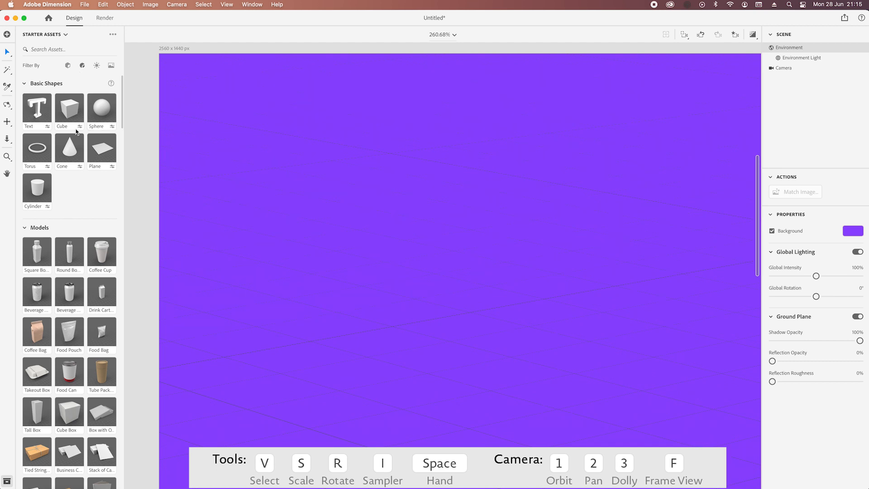
# Add the 16:10 Laptop starter model, frame the camera on it and deselect it
pyautogui.scroll(-3)
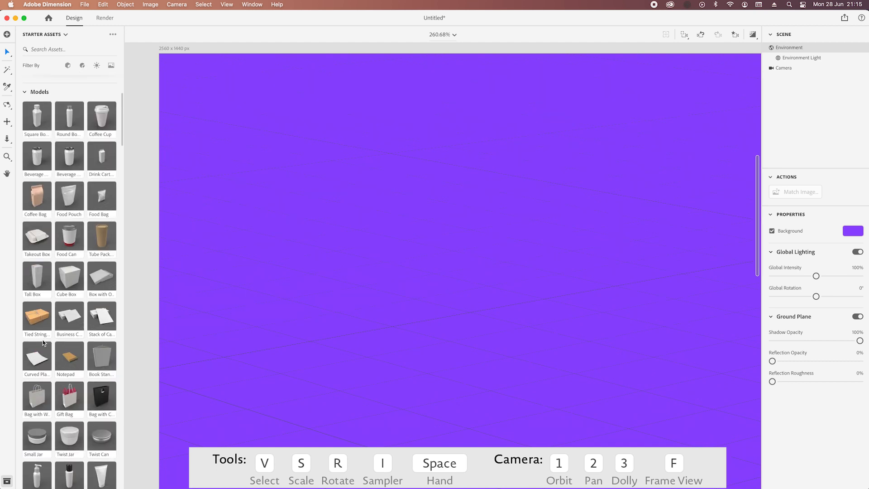
pyautogui.scroll(-3)
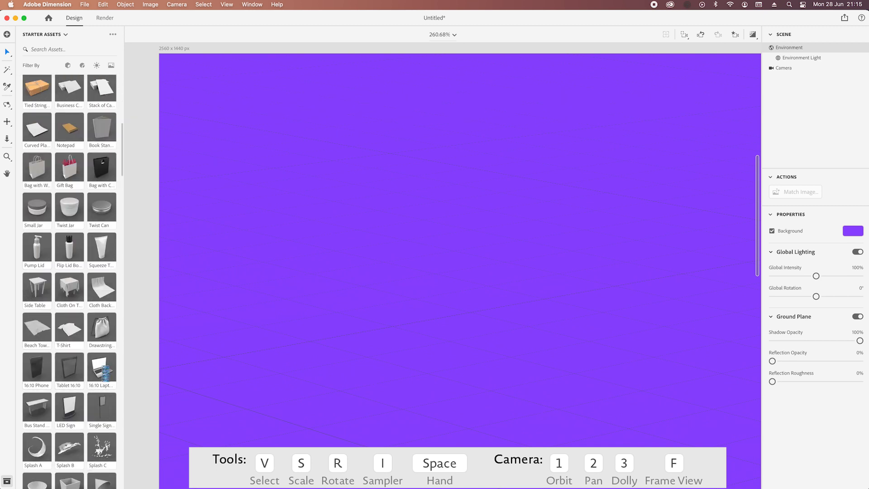
pyautogui.doubleClick(102, 365)
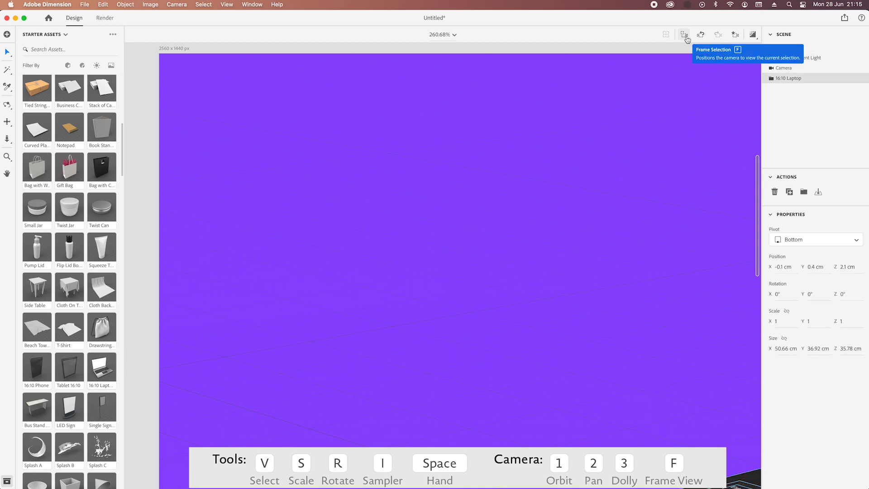
pyautogui.click(685, 35)
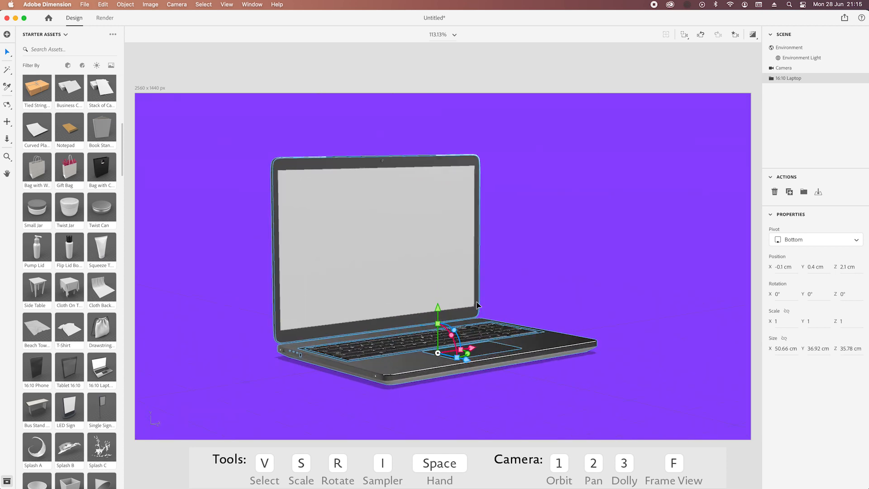
pyautogui.click(615, 229)
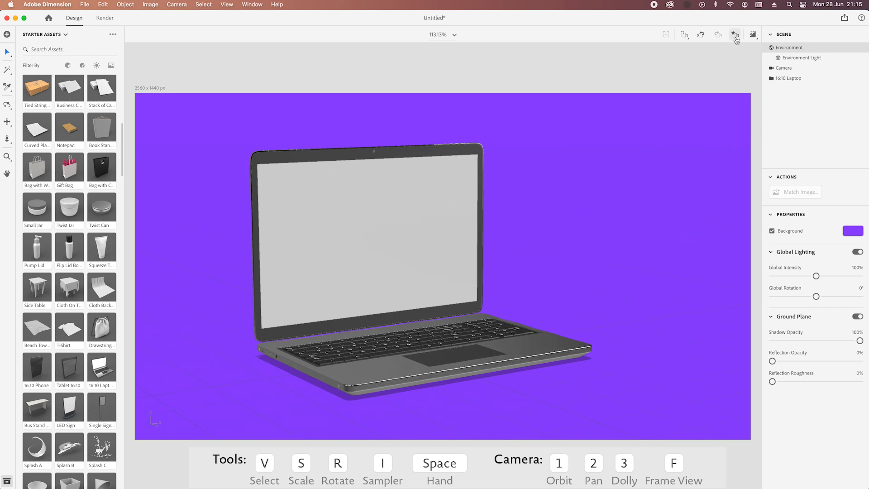
# Check the View1 camera bookmark, then bring up the Import Your Content choices
pyautogui.click(736, 35)
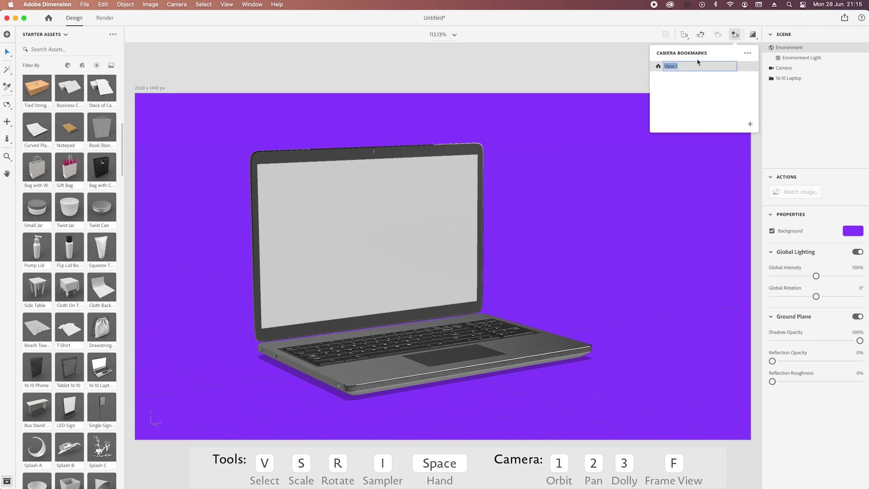
pyautogui.click(571, 251)
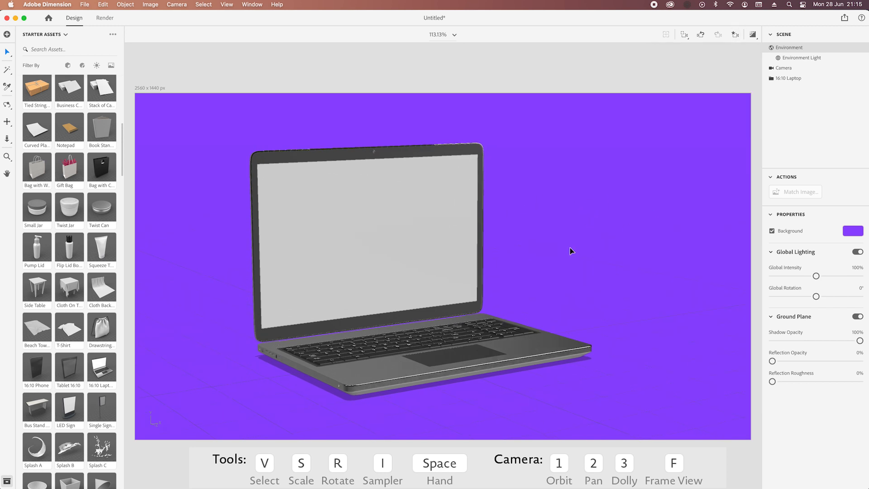
pyautogui.click(45, 34)
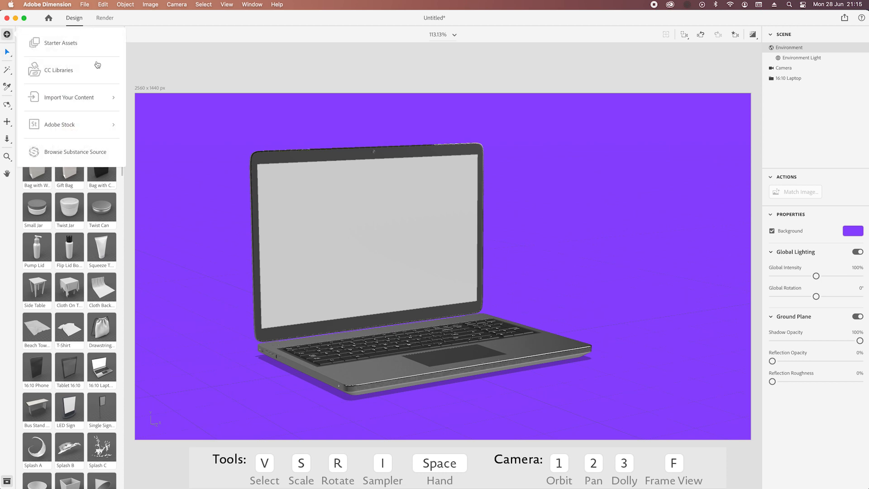
pyautogui.click(68, 97)
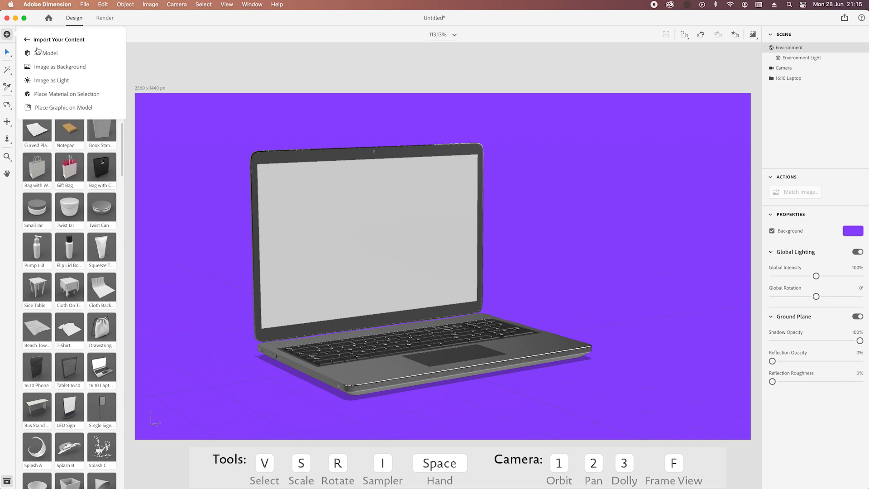
# Import Twitch_icon.obj from the 3D_OBJ folder as a 3D model into the scene
pyautogui.click(49, 53)
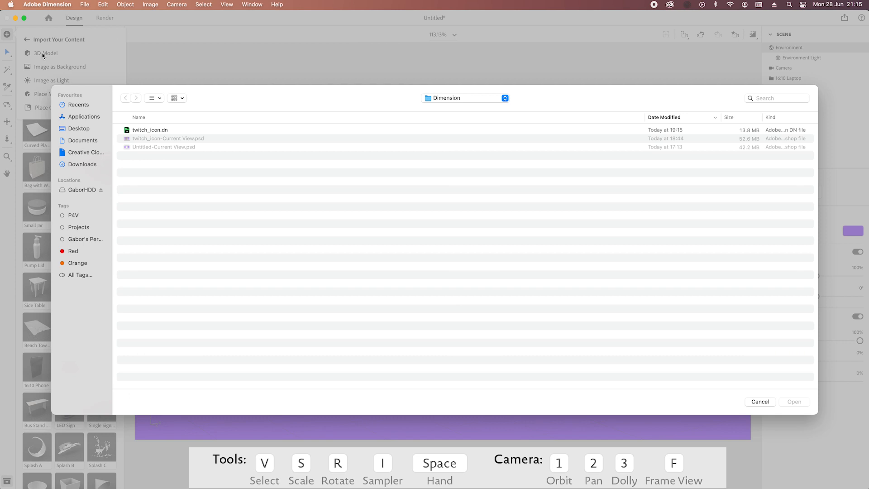
pyautogui.moveTo(468, 98)
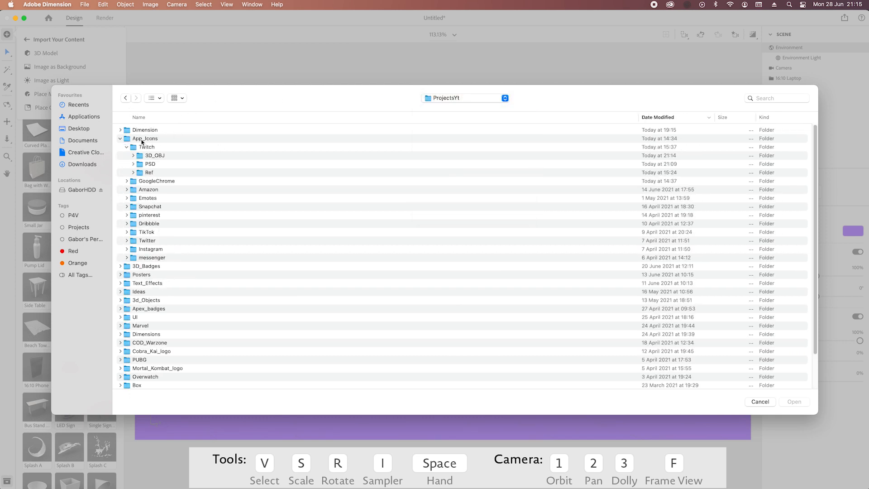
pyautogui.click(170, 164)
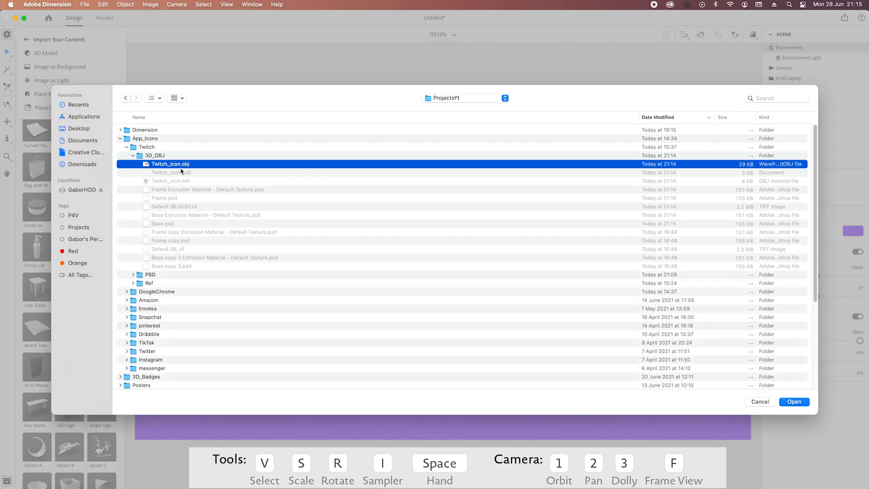
pyautogui.click(795, 401)
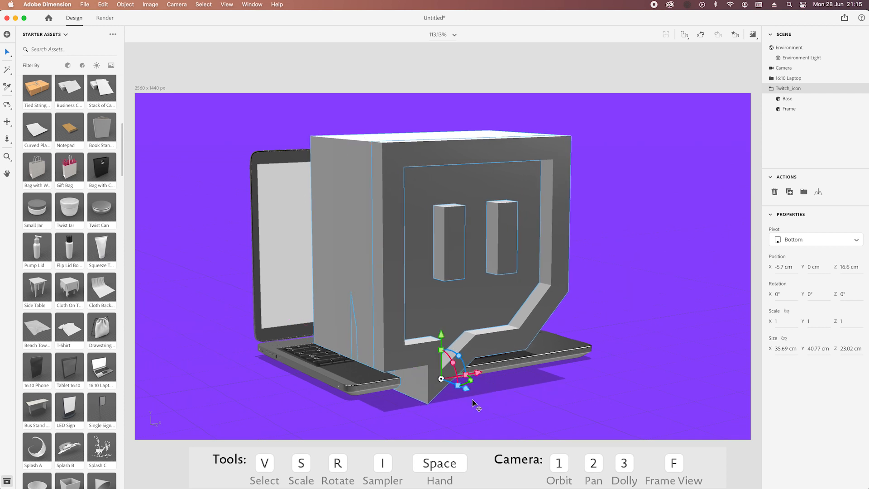
pyautogui.moveTo(461, 391)
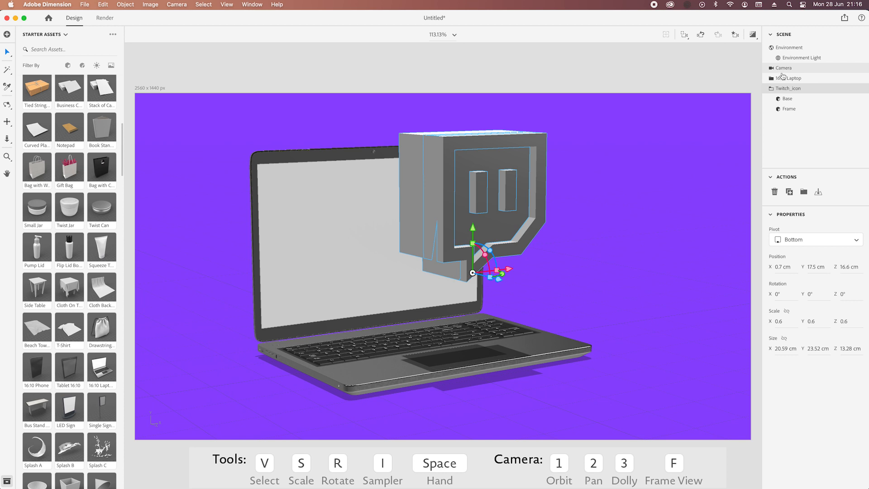
pyautogui.click(788, 78)
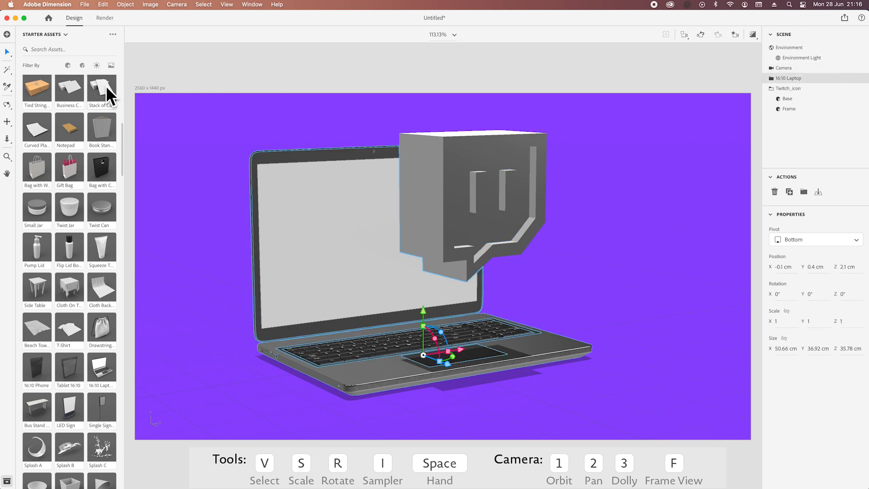
pyautogui.scroll(-3)
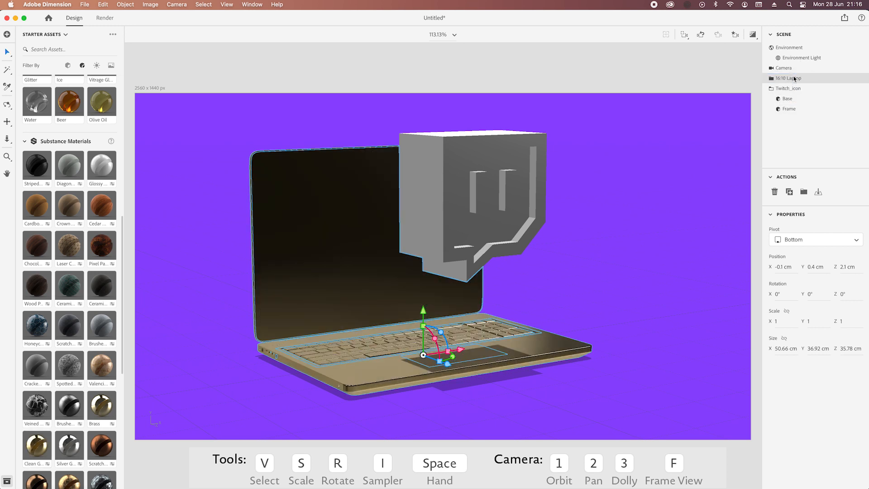
pyautogui.moveTo(226, 250)
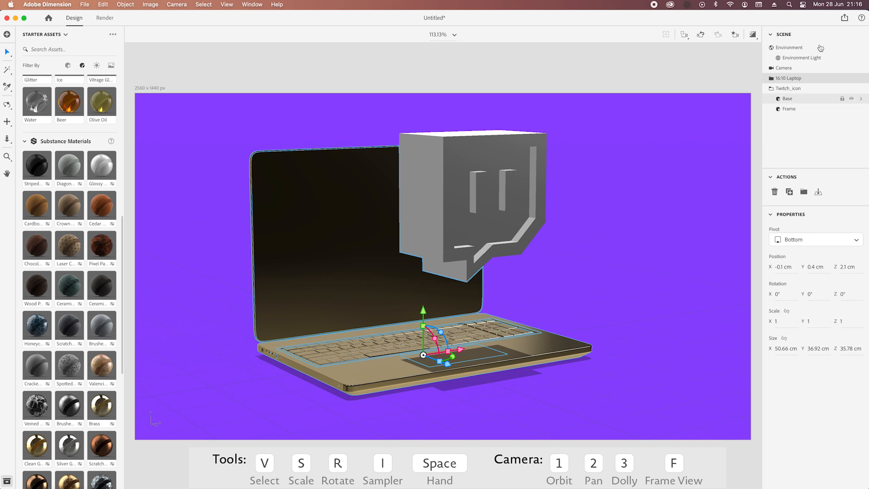
# Turn on Render Preview so the gold laptop and Twitch icon show realistic reflections
pyautogui.click(752, 34)
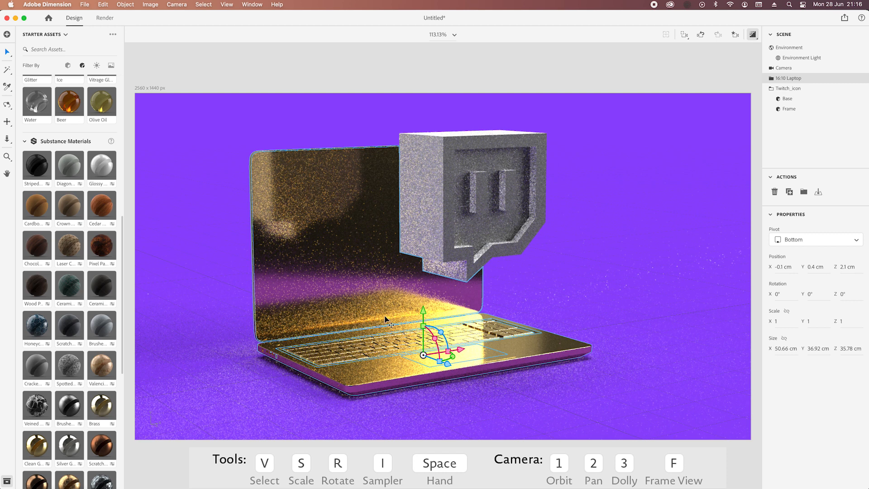
pyautogui.moveTo(630, 165)
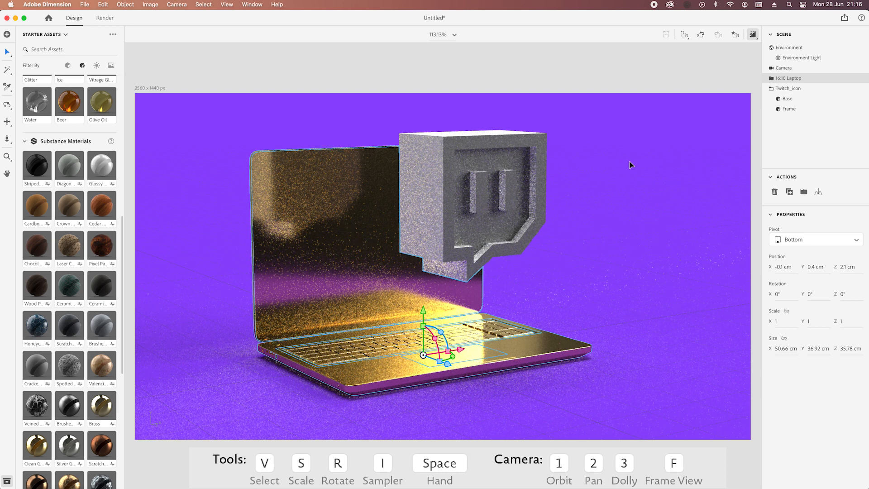
pyautogui.moveTo(788, 47)
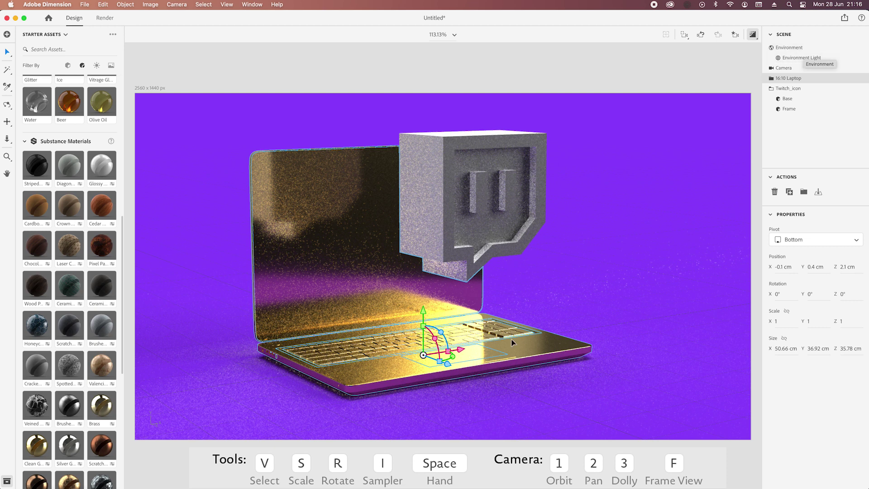
pyautogui.moveTo(348, 208)
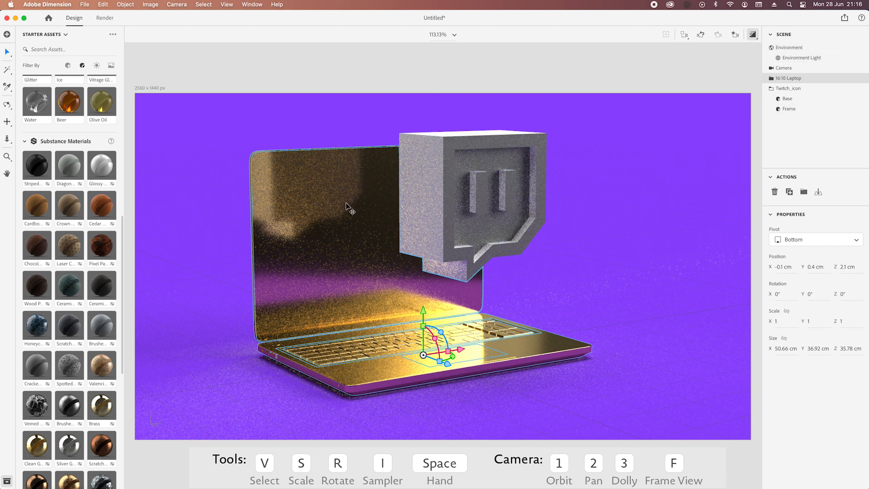
pyautogui.moveTo(370, 170)
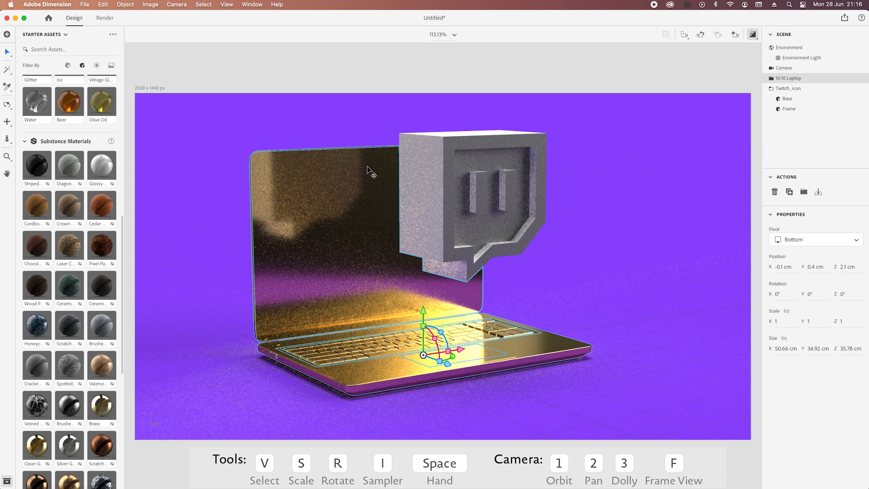
pyautogui.moveTo(351, 157)
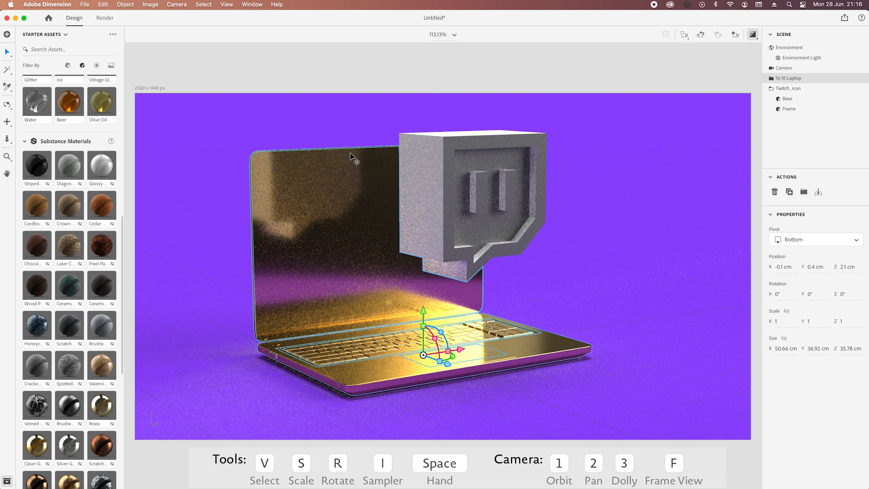
pyautogui.moveTo(369, 193)
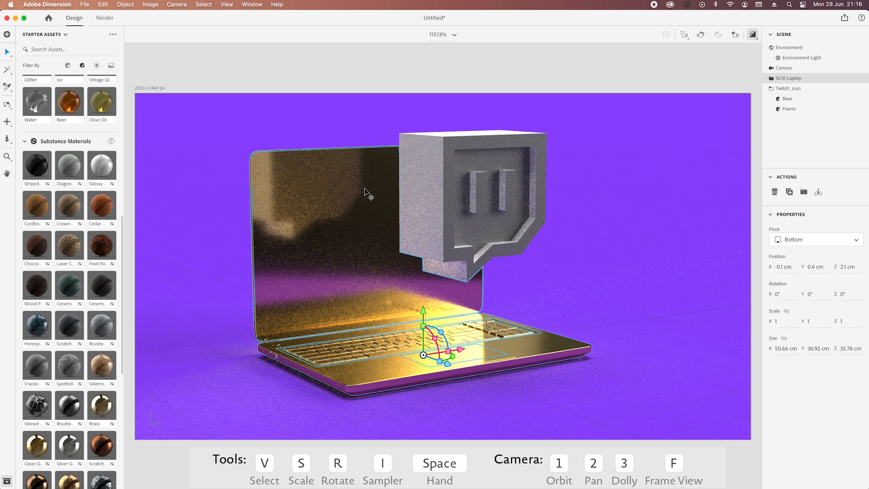
pyautogui.moveTo(317, 266)
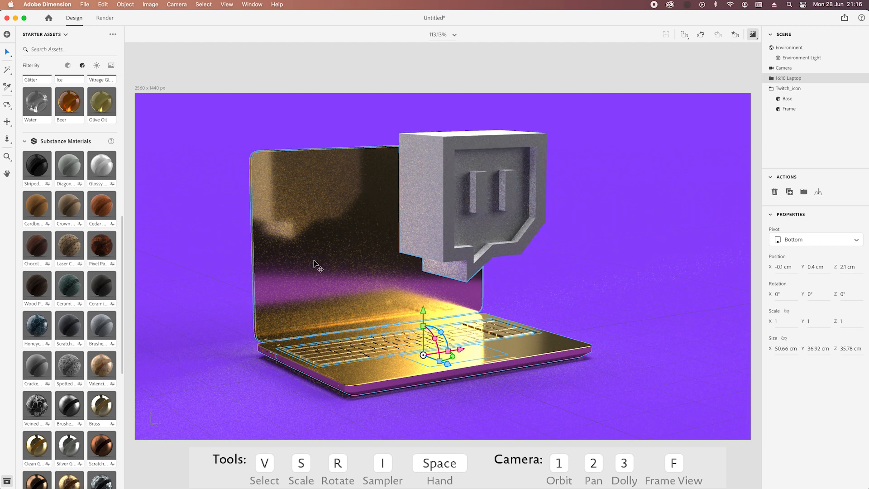
pyautogui.moveTo(322, 248)
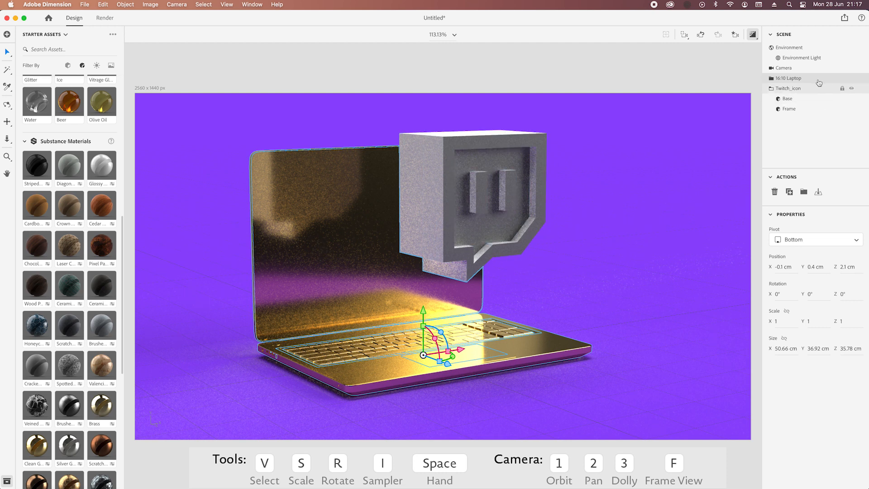
# Expand the 16:10 Laptop, select its Keyboard part and bring up its Clean Gold material settings
pyautogui.click(772, 78)
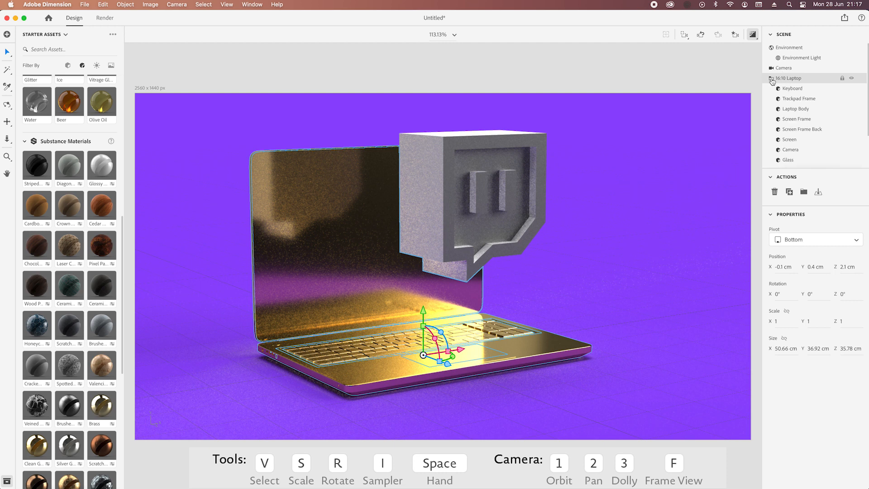
pyautogui.click(793, 88)
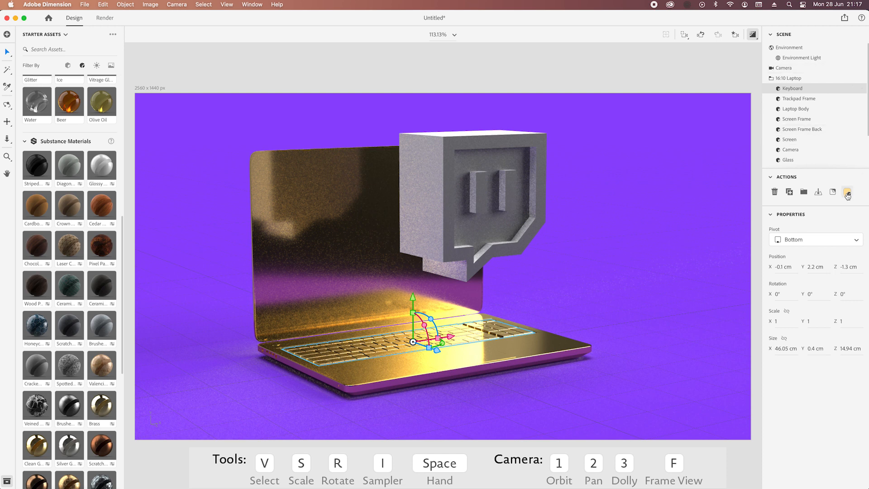
pyautogui.click(848, 192)
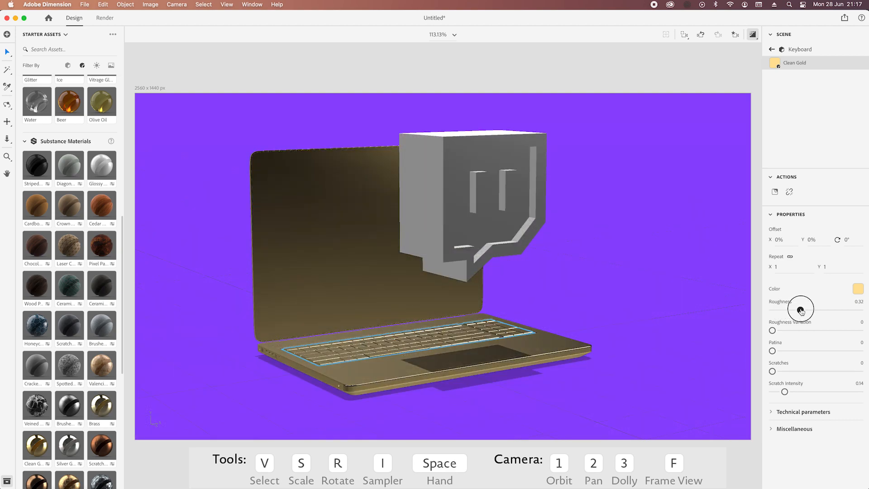
pyautogui.click(752, 35)
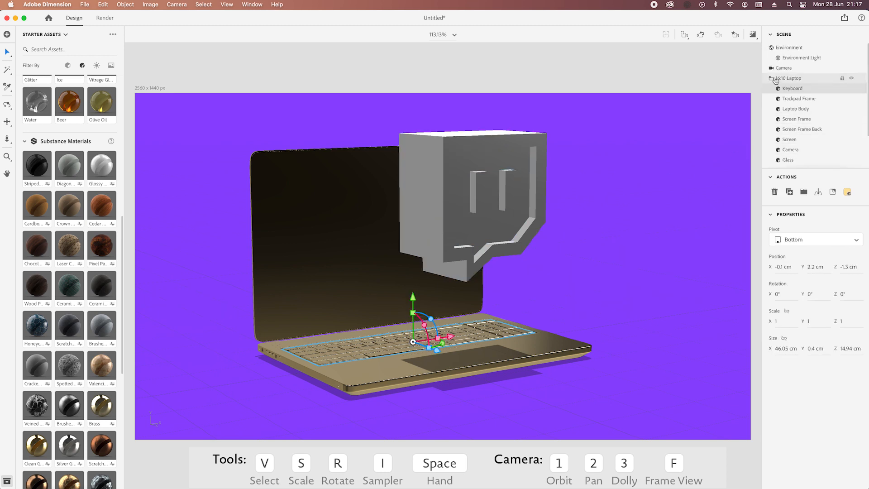
# Collapse the laptop parts and apply the Plastic standard material to the Twitch icon Base
pyautogui.click(788, 88)
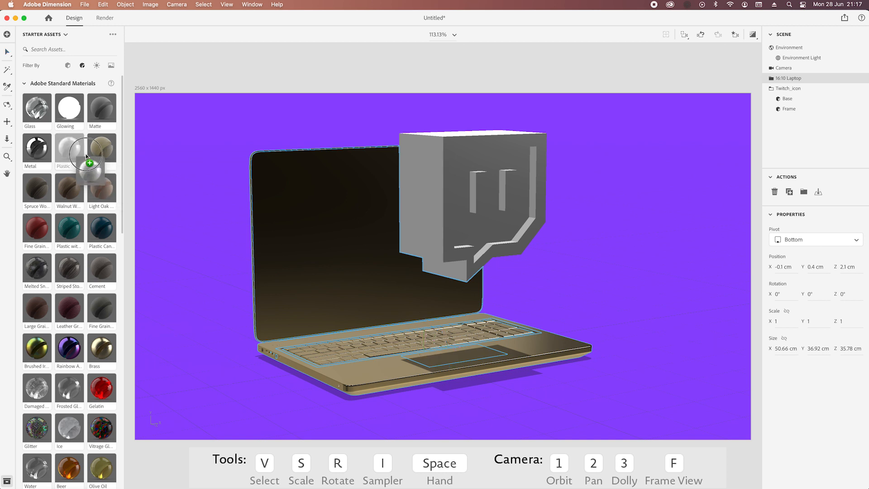
pyautogui.click(787, 99)
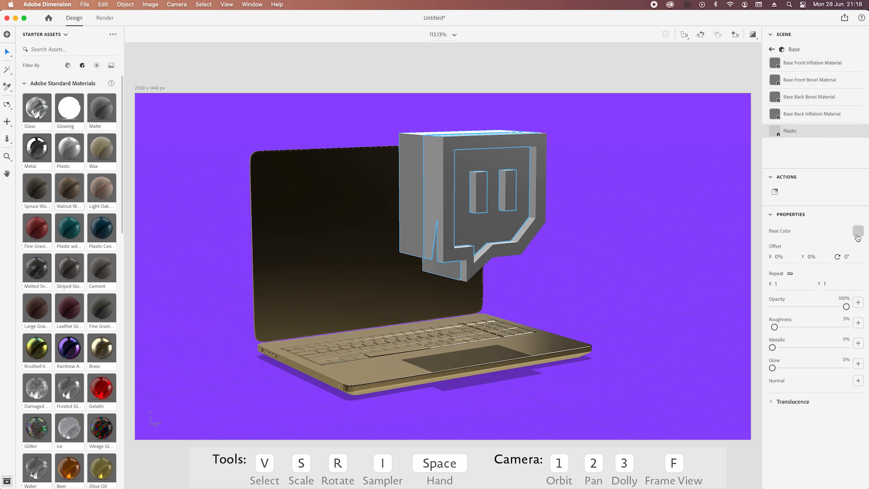
# Make the Base plastic colour black and give the front inflation face a white Plastic material
pyautogui.click(857, 231)
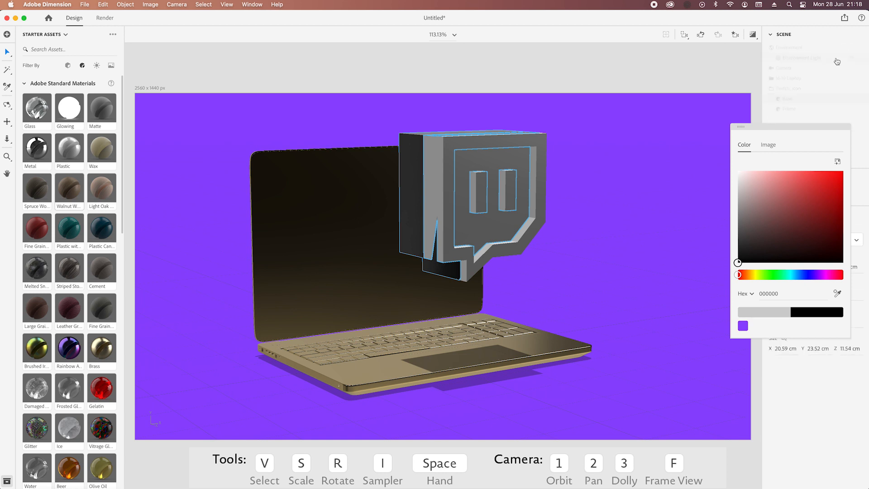
pyautogui.click(787, 98)
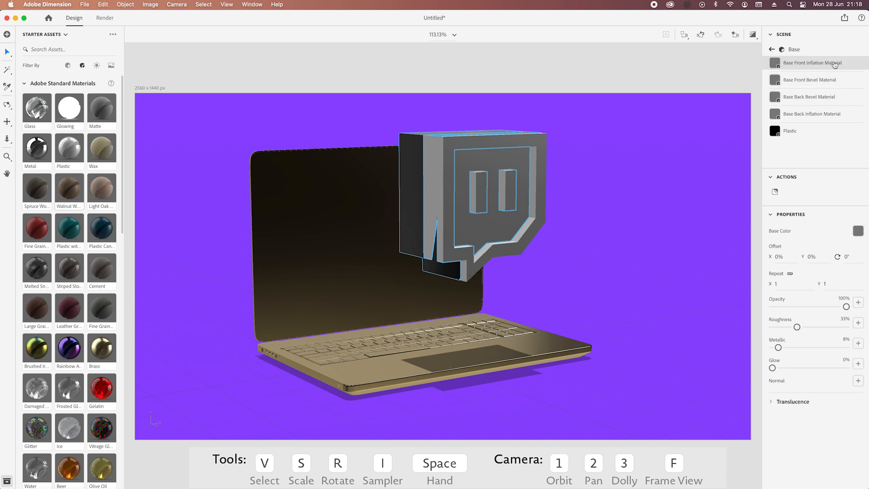
pyautogui.moveTo(837, 65)
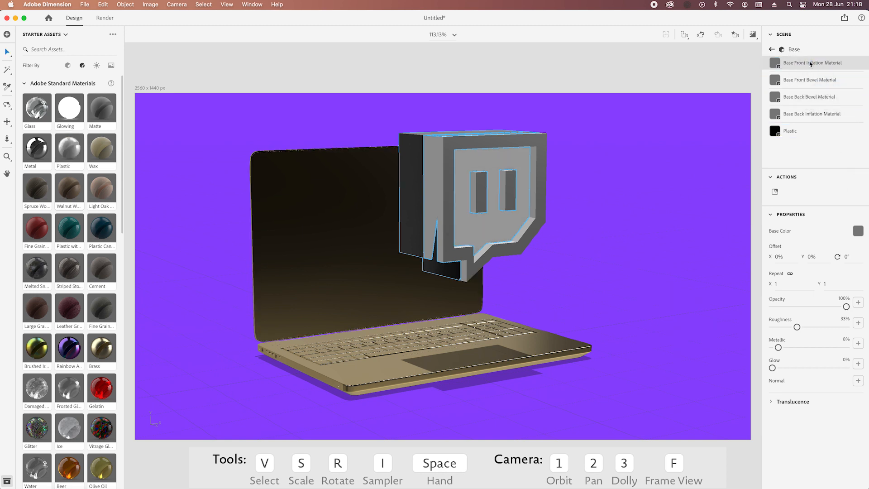
pyautogui.click(858, 231)
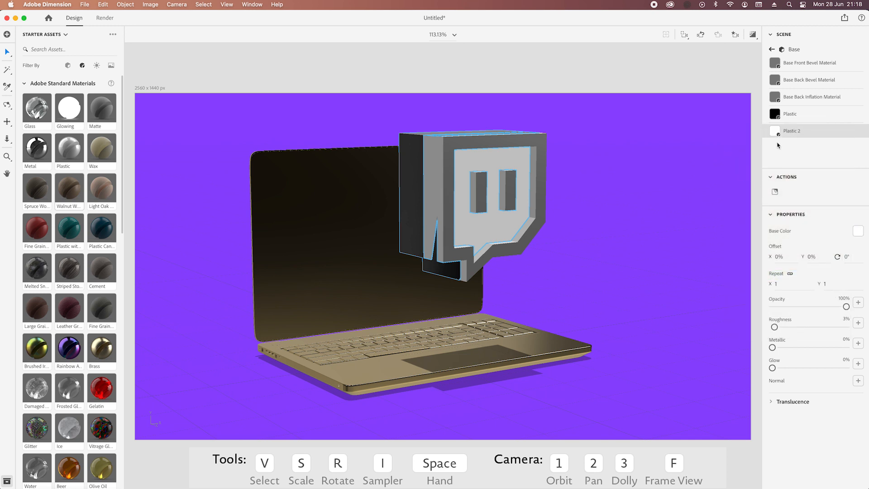
pyautogui.moveTo(818, 238)
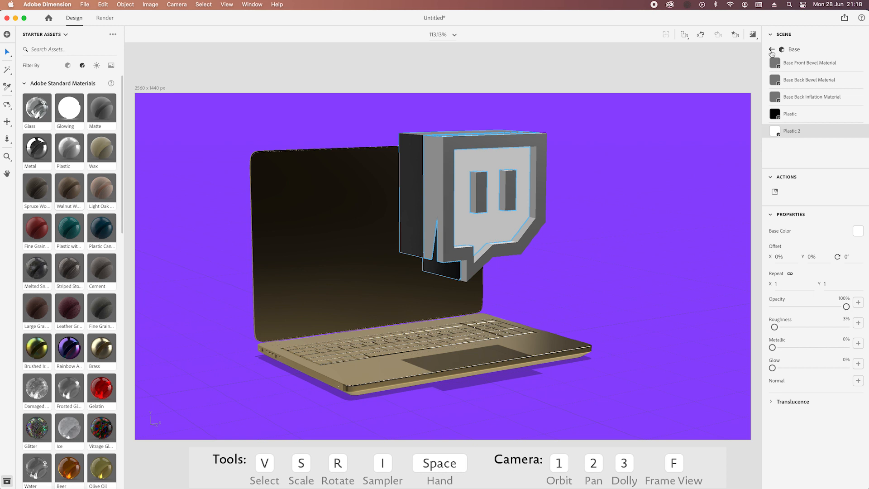
pyautogui.click(772, 49)
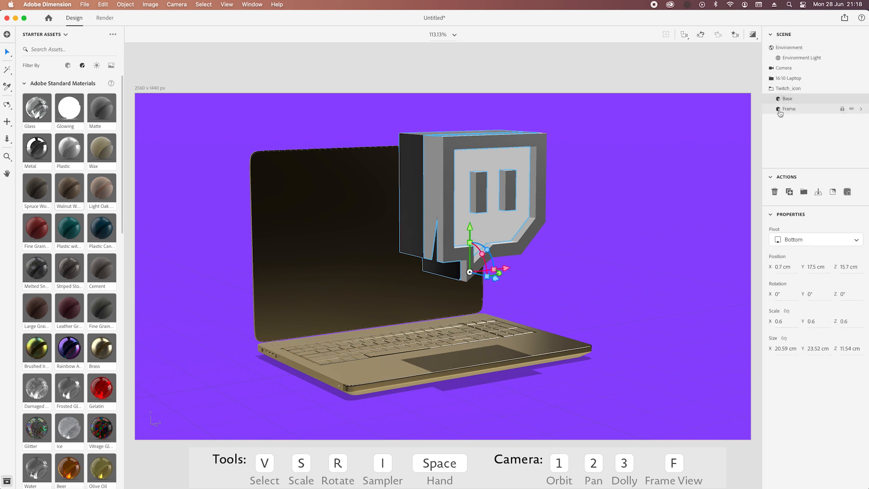
pyautogui.moveTo(731, 120)
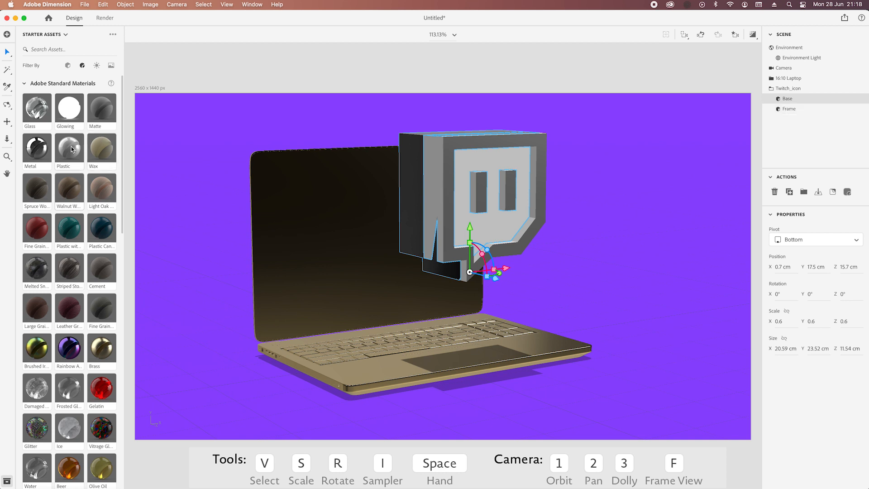
# Set the Base Front Bevel material colour to black and return to the scene list
pyautogui.click(789, 109)
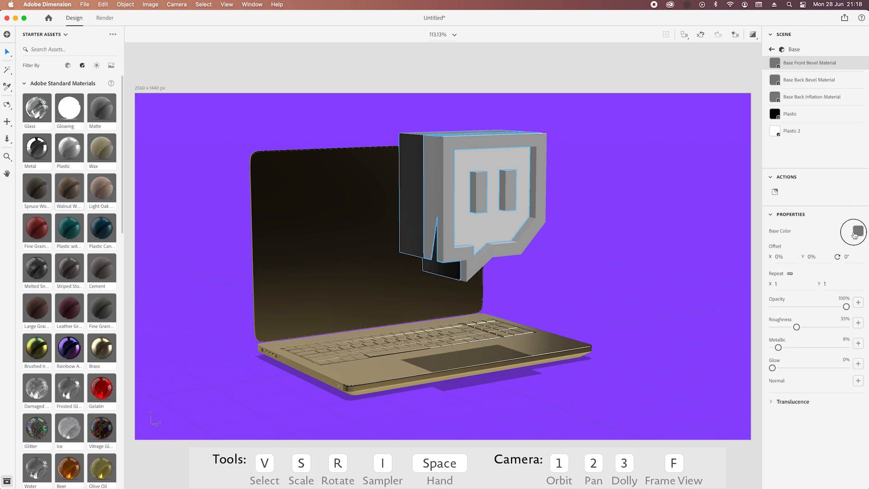
pyautogui.click(858, 231)
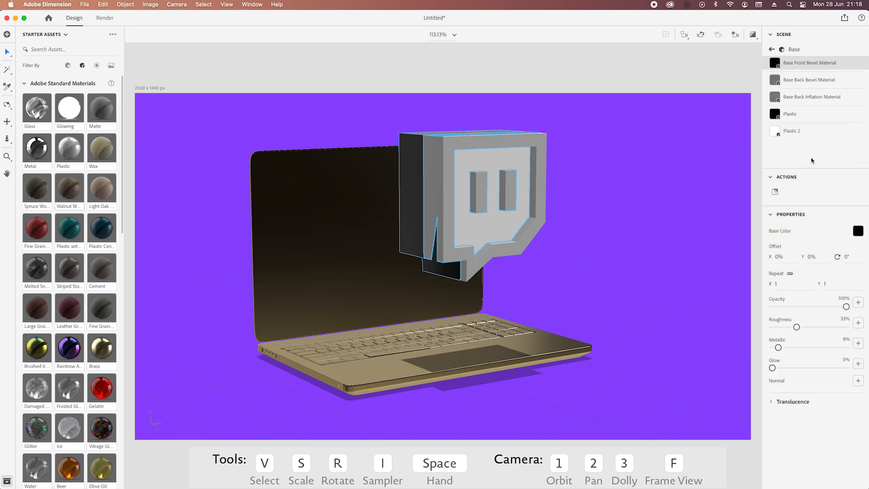
pyautogui.click(771, 49)
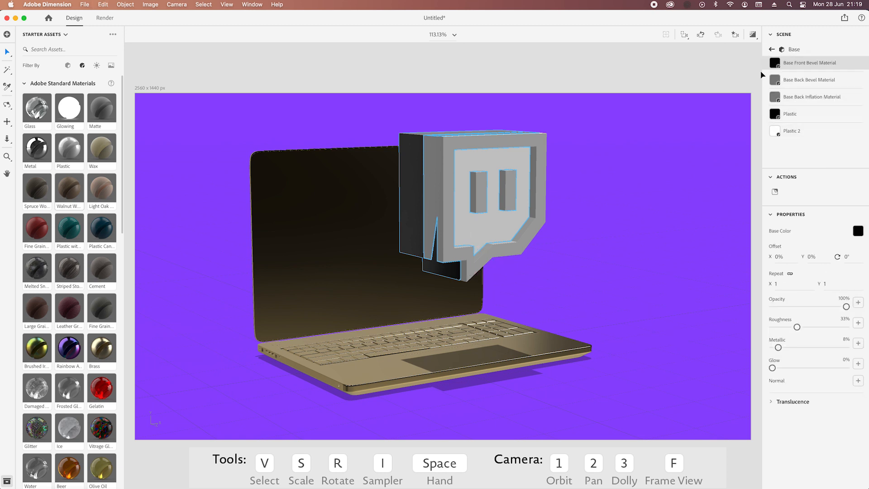
pyautogui.click(772, 49)
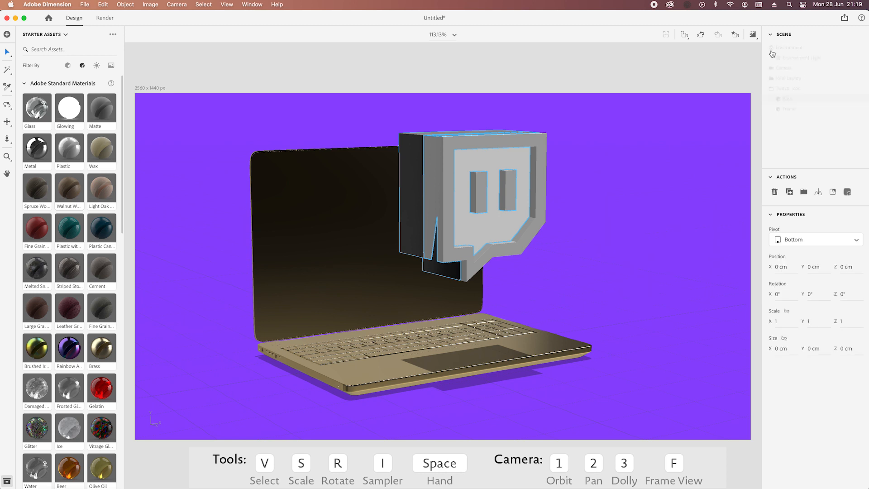
# Give the Twitch icon Frame a black Plastic material and turn on Render Preview
pyautogui.click(790, 108)
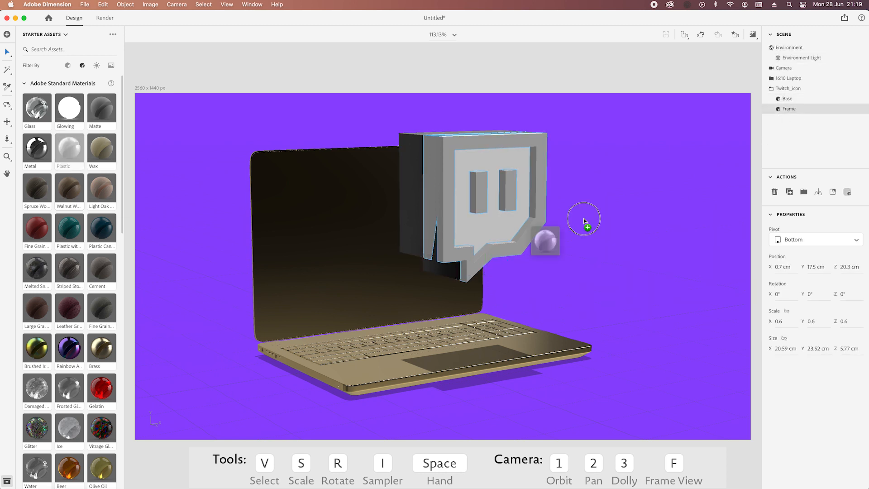
pyautogui.click(546, 240)
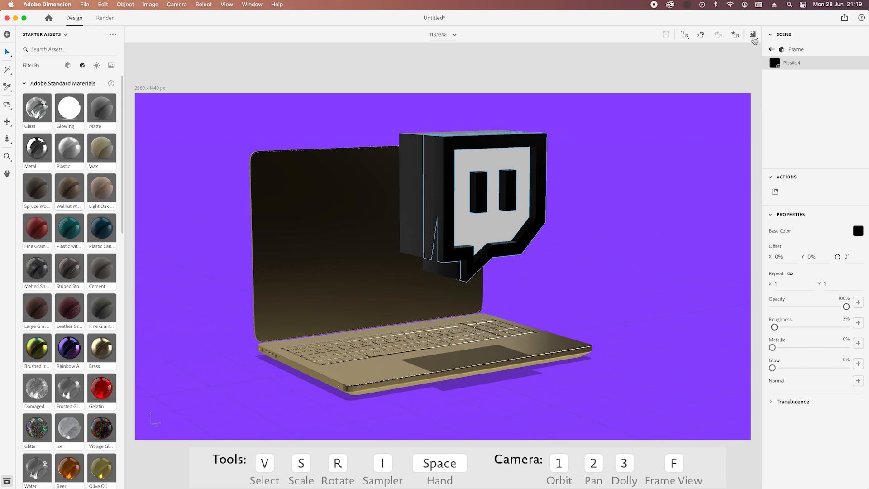
pyautogui.click(753, 34)
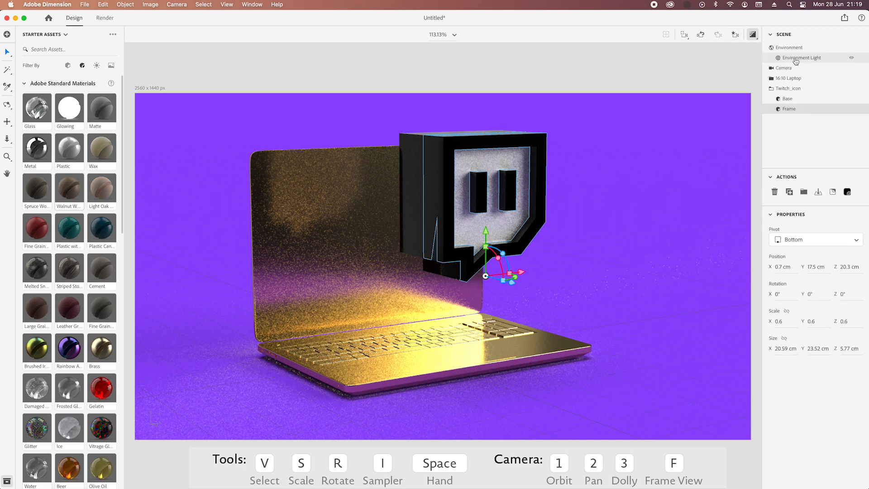
# Select the Environment Light and filter the Starter Assets to lighting only to adjust its rotation
pyautogui.click(802, 57)
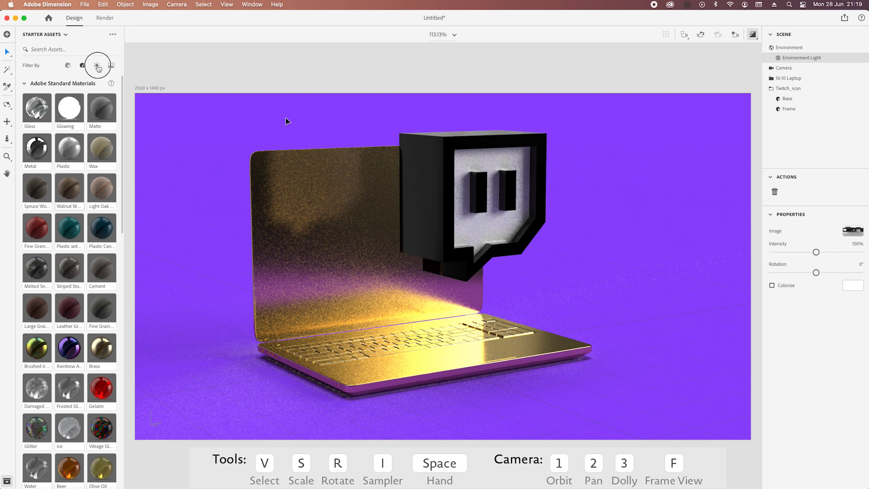
pyautogui.click(97, 66)
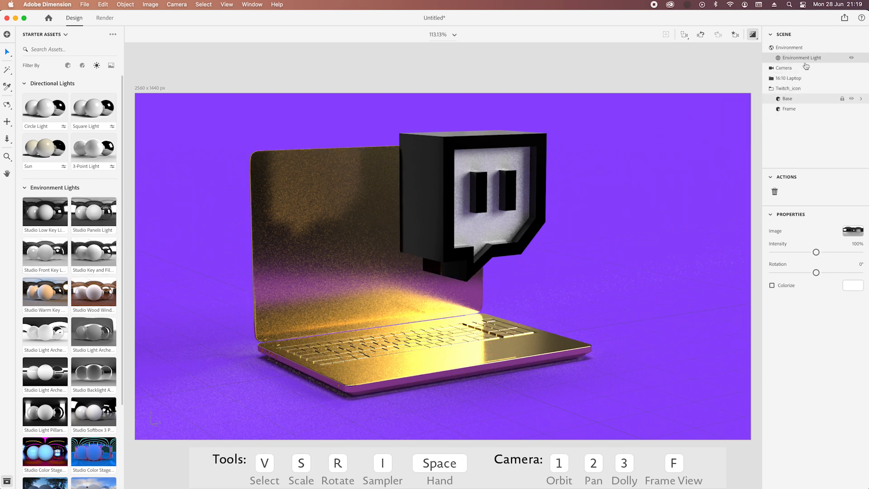
pyautogui.moveTo(800, 58)
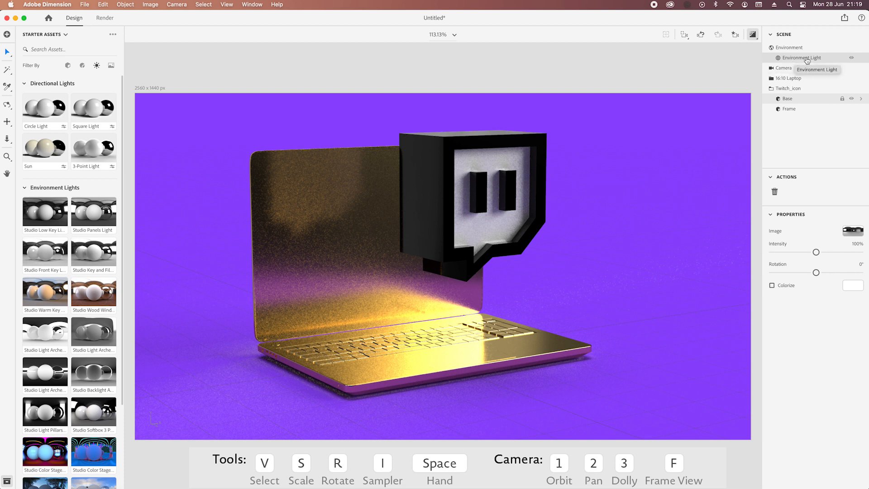
pyautogui.moveTo(817, 276)
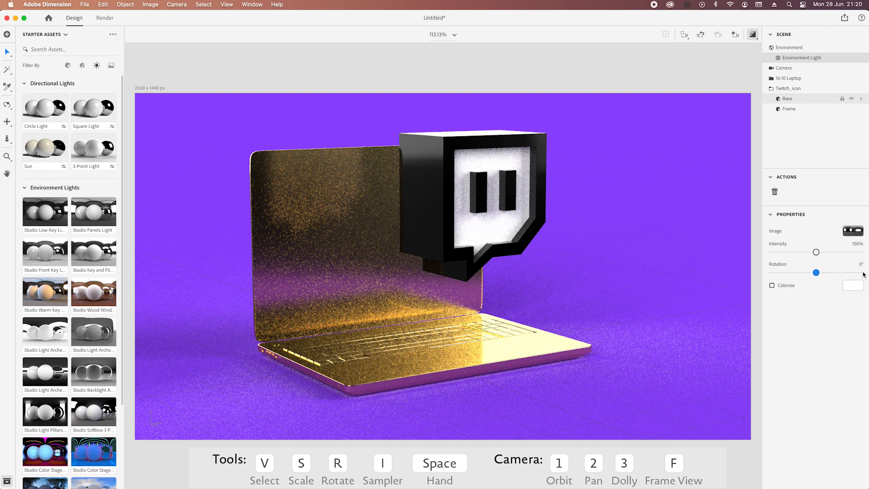
pyautogui.moveTo(713, 352)
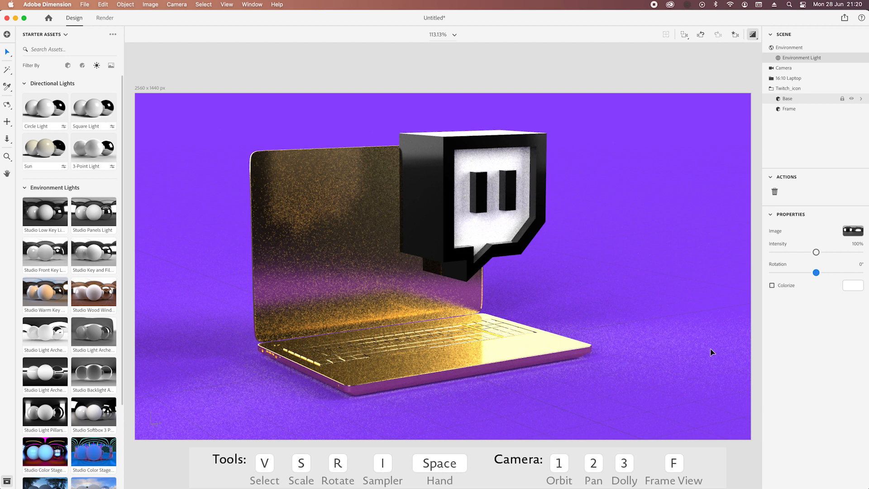
pyautogui.moveTo(584, 204)
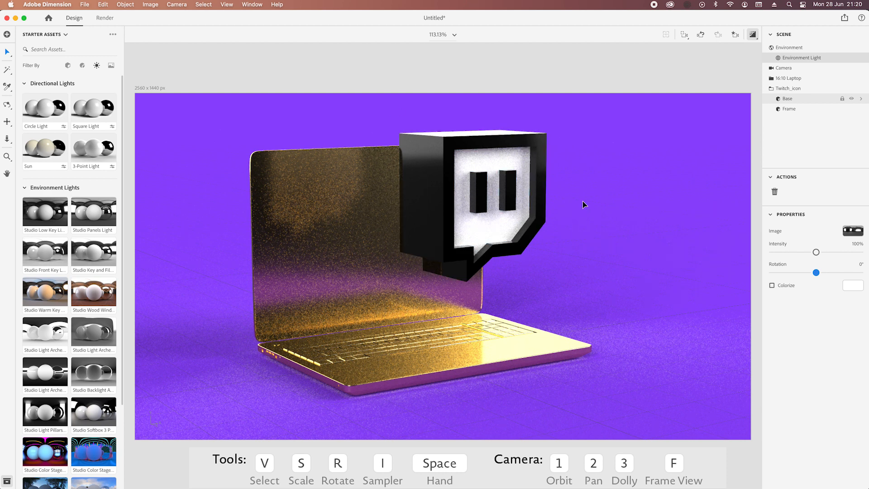
pyautogui.moveTo(630, 198)
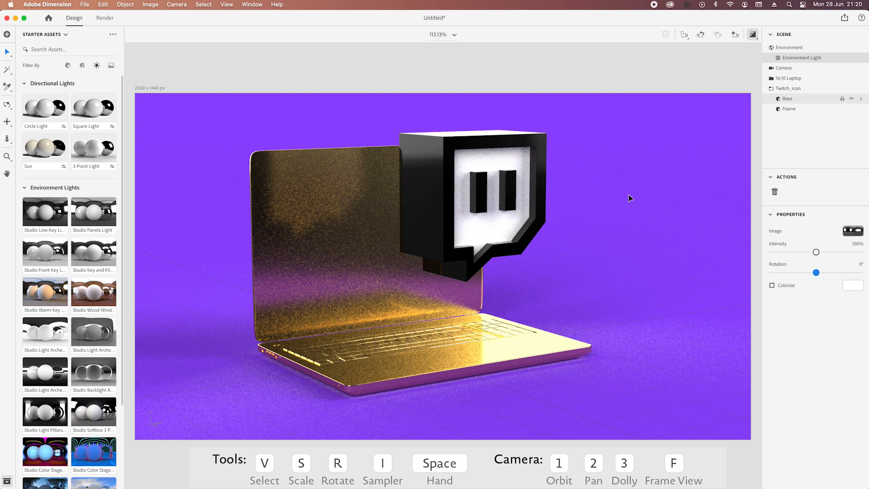
pyautogui.moveTo(385, 364)
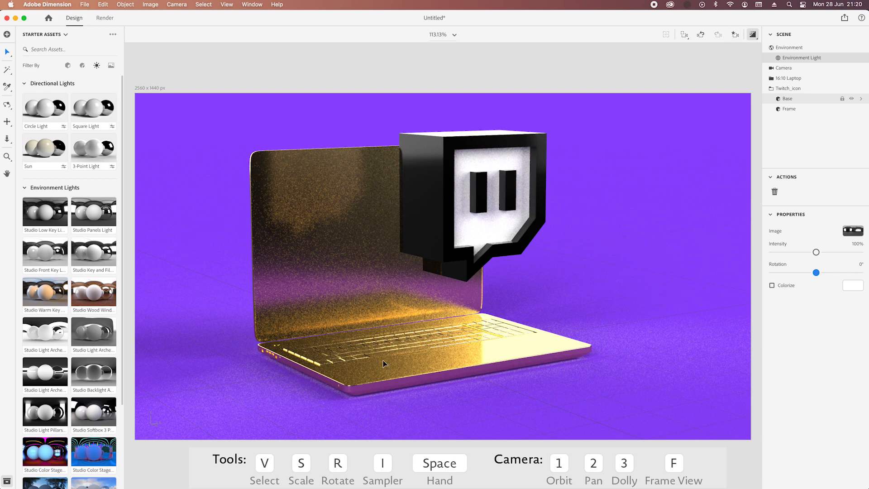
pyautogui.moveTo(783, 100)
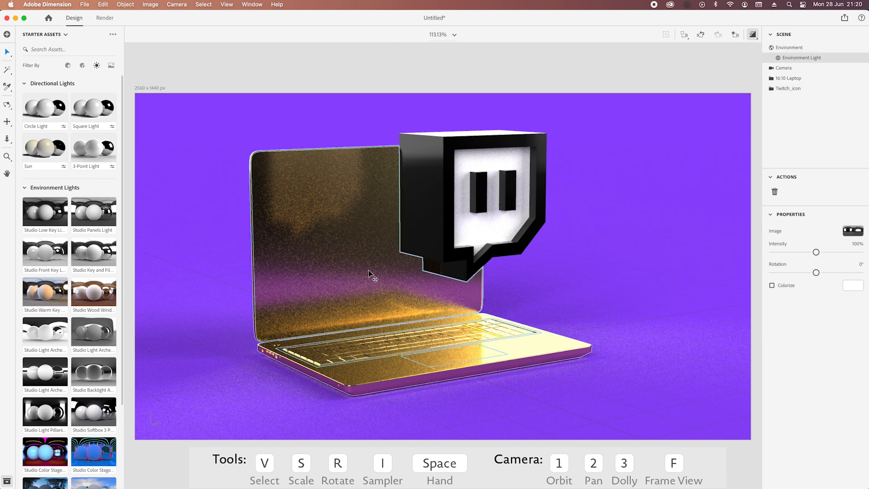
# Add a Plane from Basic Shapes stretched to 400 cm beneath the laptop, then restore camera View 1
pyautogui.click(736, 34)
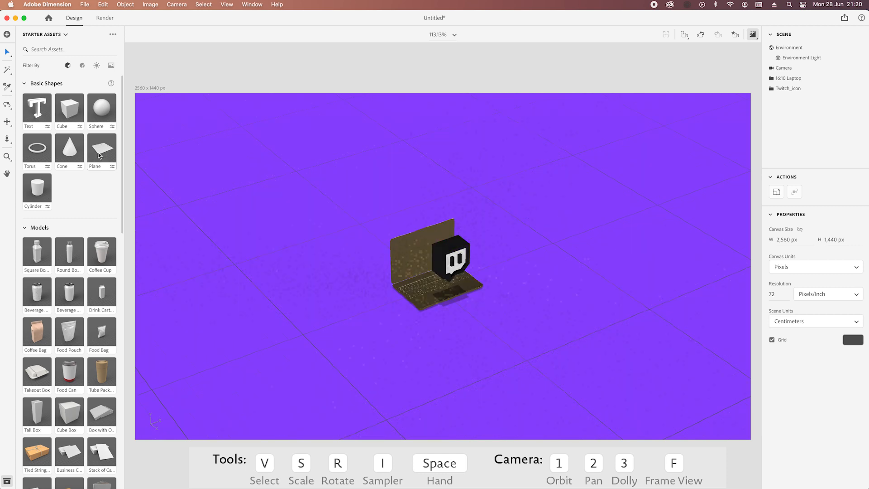
pyautogui.click(101, 149)
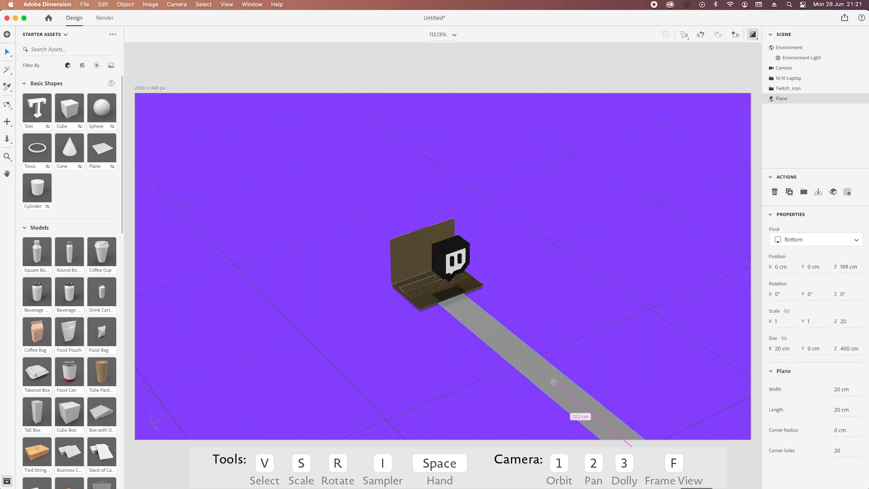
pyautogui.click(735, 34)
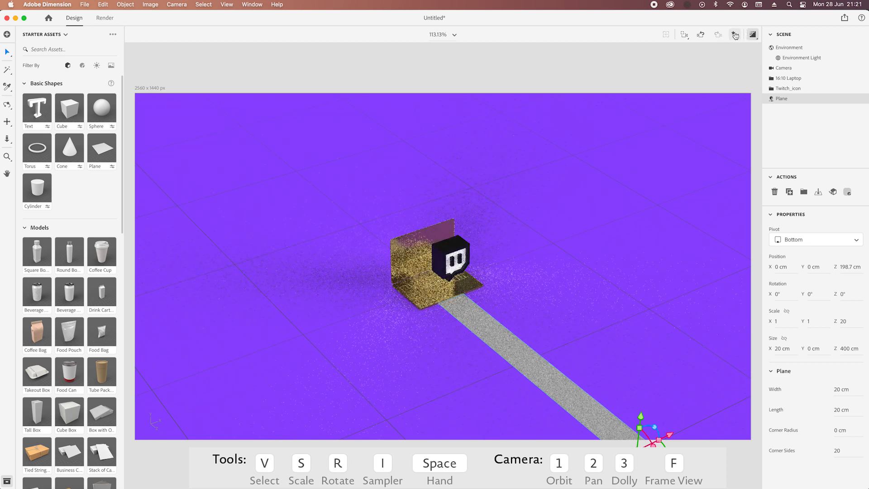
pyautogui.click(736, 34)
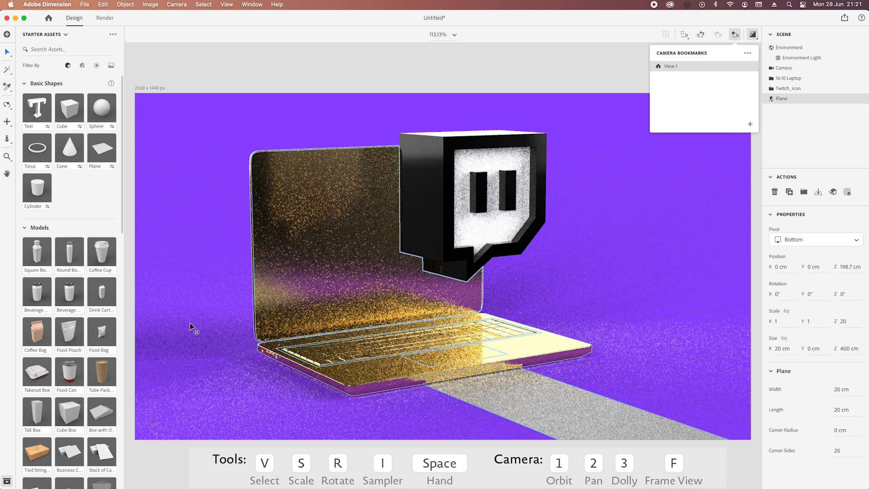
pyautogui.click(735, 33)
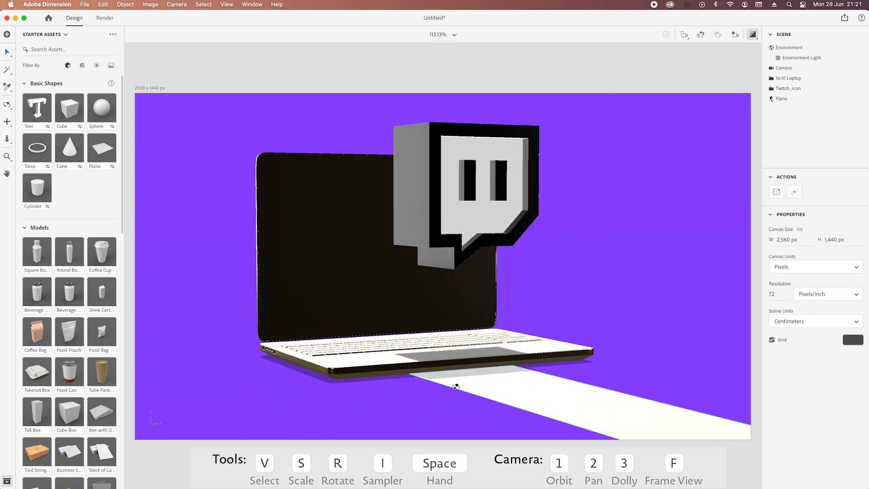
# Give the Plane a gold material and edit the Twitch icon Base Front Bevel to dark plastic
pyautogui.click(752, 35)
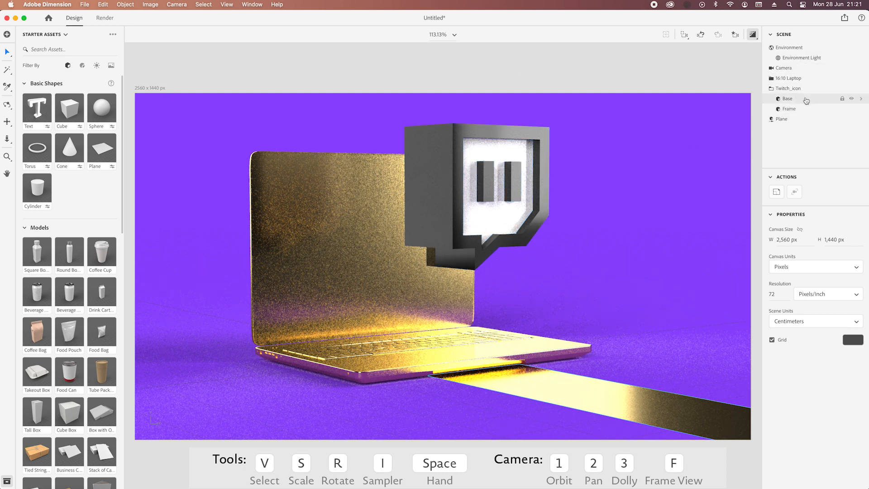
pyautogui.click(788, 98)
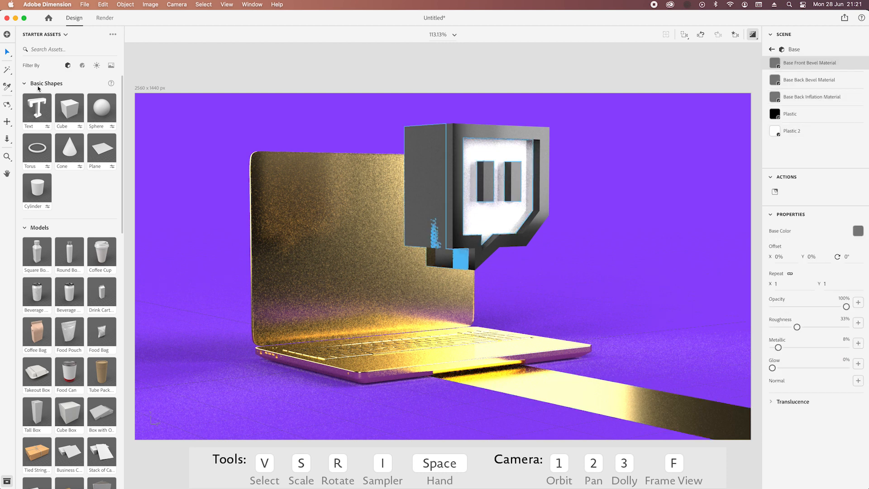
pyautogui.click(83, 66)
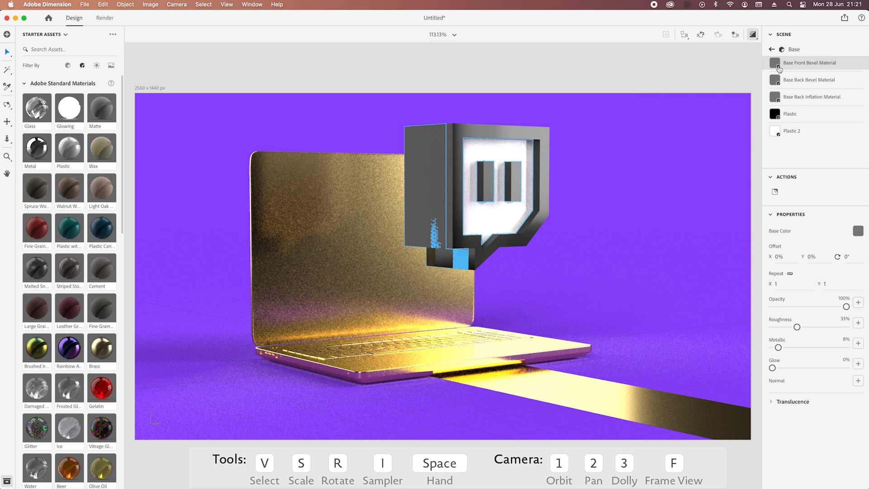
pyautogui.click(789, 114)
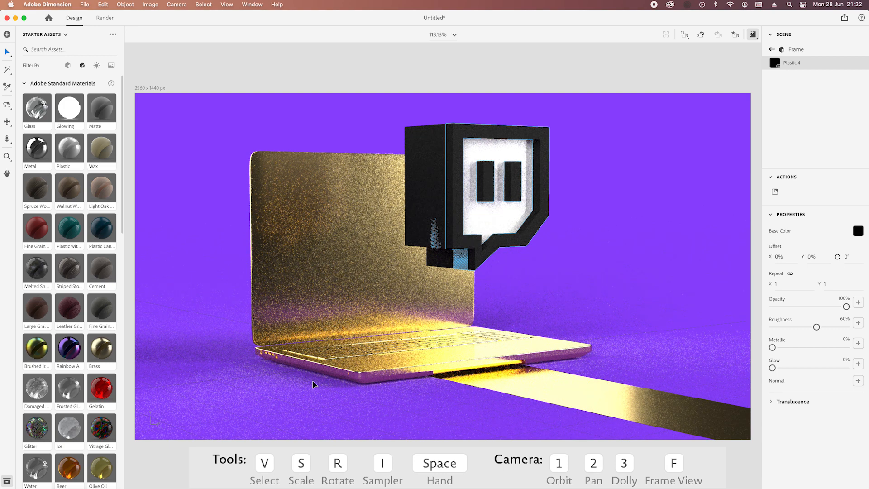
# Restore the saved camera view and switch to the Render workspace set to High quality PSD
pyautogui.click(735, 34)
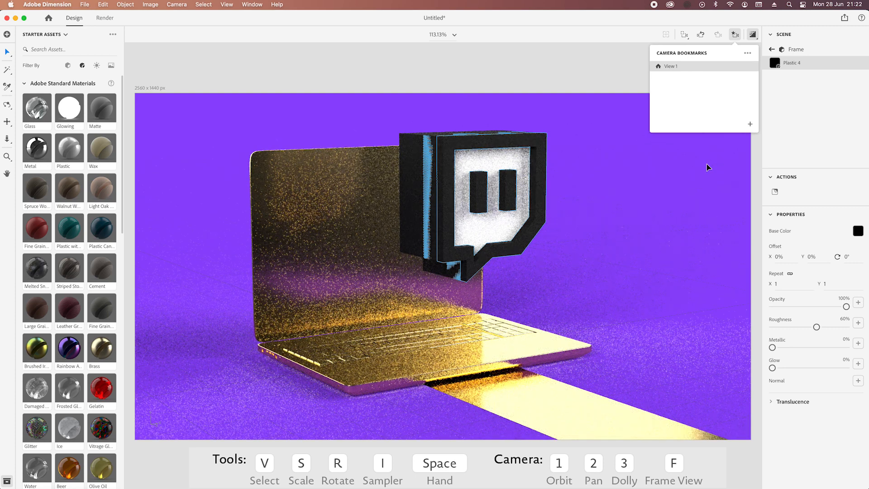
pyautogui.click(735, 35)
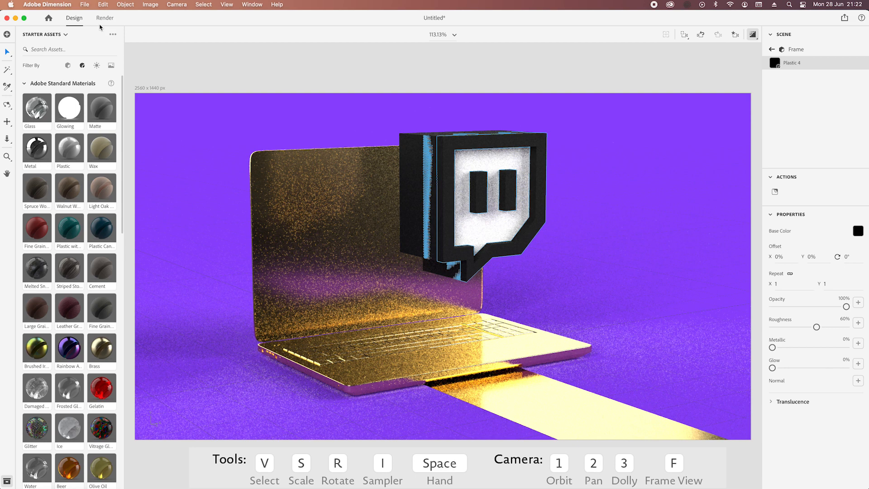
pyautogui.click(104, 19)
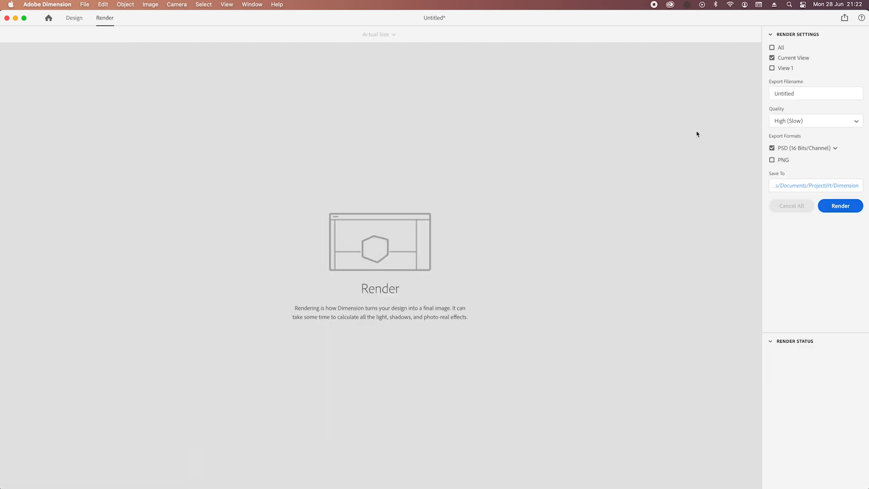
# Render the current view as a High-quality PSD named Untitled2-Current View instead of replacing the existing file
pyautogui.click(840, 206)
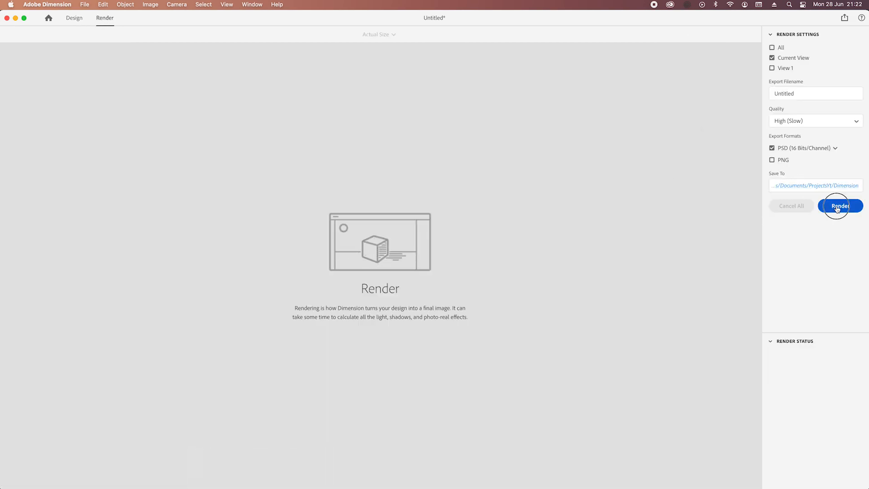
pyautogui.click(840, 205)
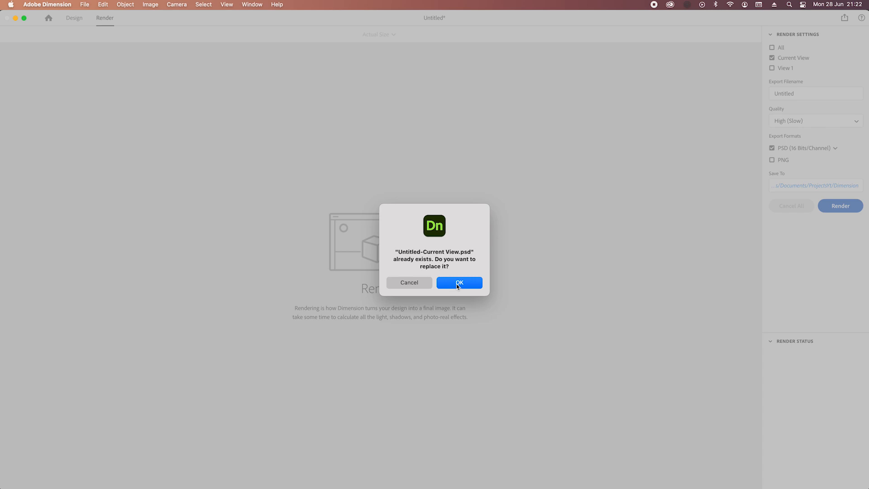
pyautogui.click(459, 282)
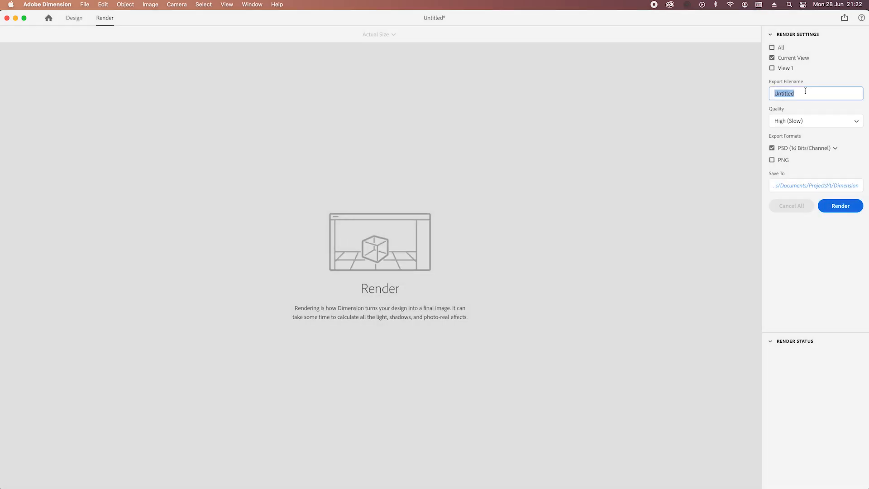
pyautogui.click(840, 205)
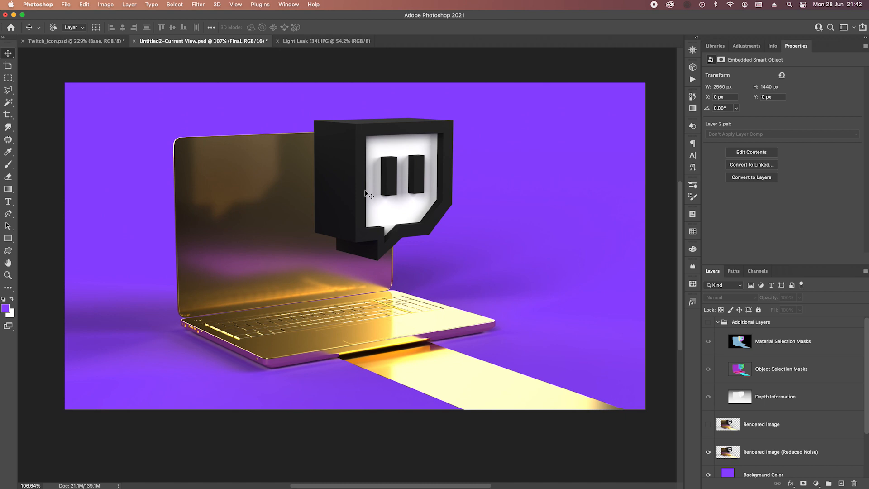
pyautogui.moveTo(752, 460)
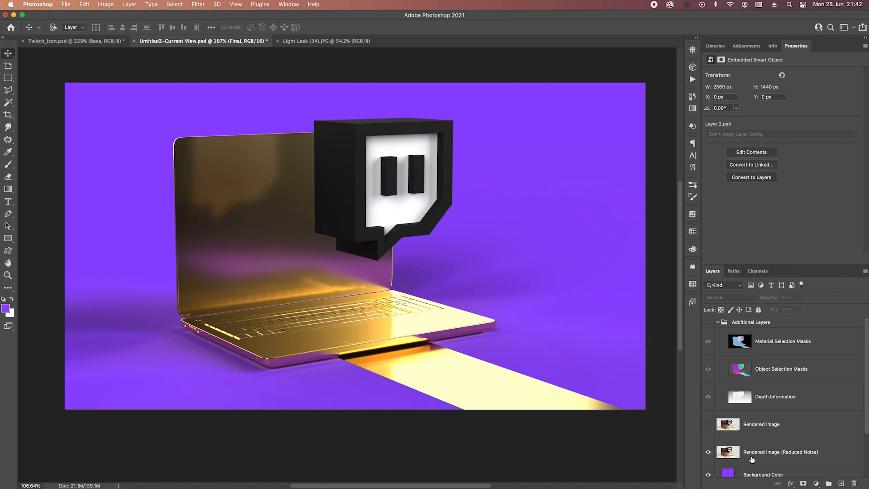
# Stamp the visible render layers into Layer 1 at the top and convert it to a Smart Object
pyautogui.click(781, 452)
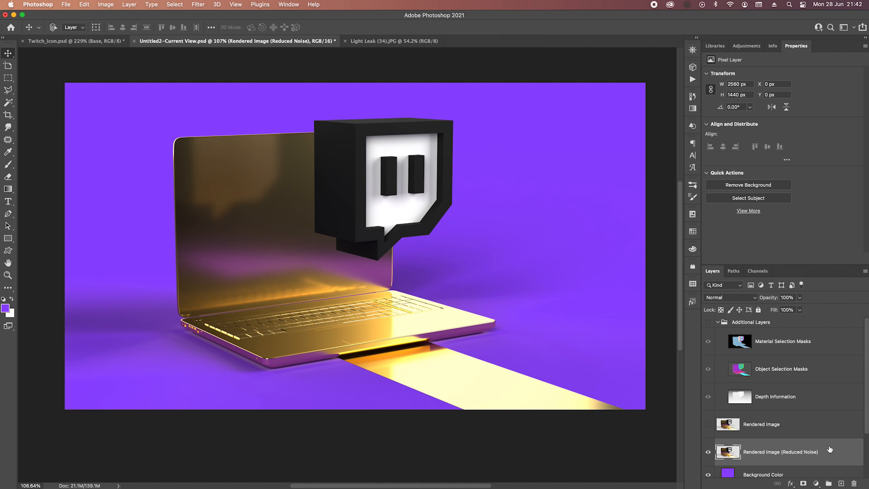
pyautogui.click(752, 323)
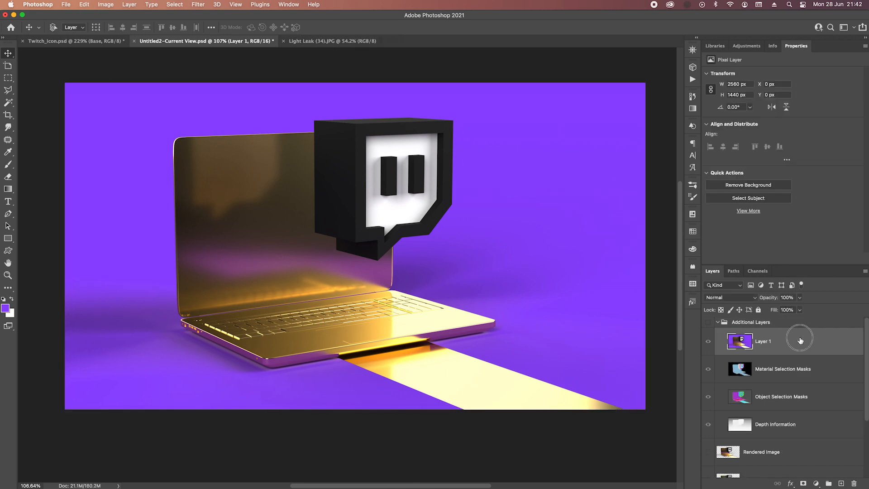
pyautogui.rightClick(764, 341)
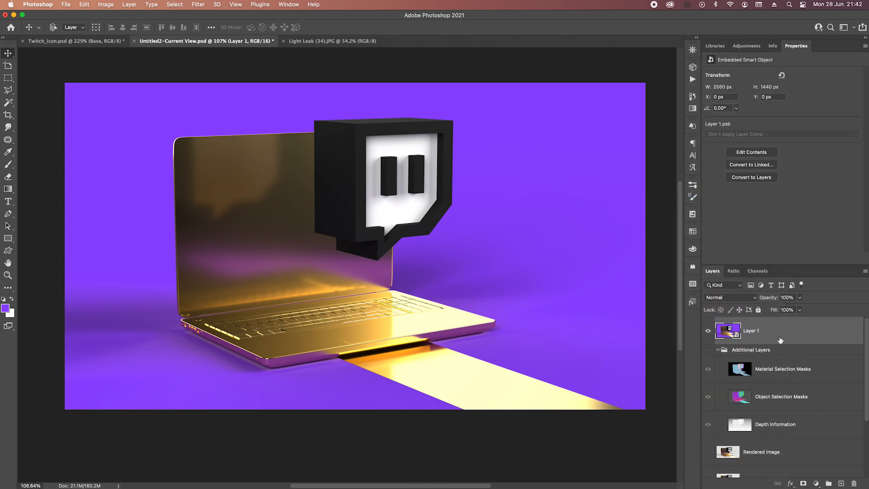
pyautogui.moveTo(201, 9)
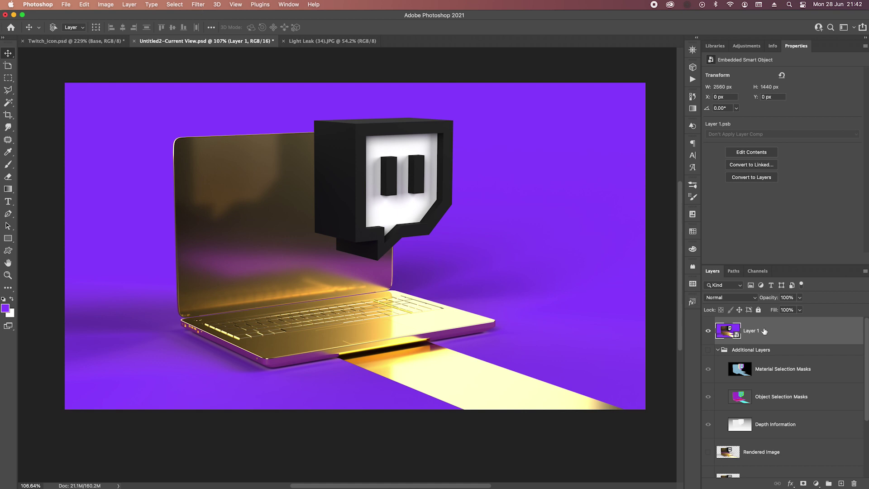
pyautogui.moveTo(773, 331)
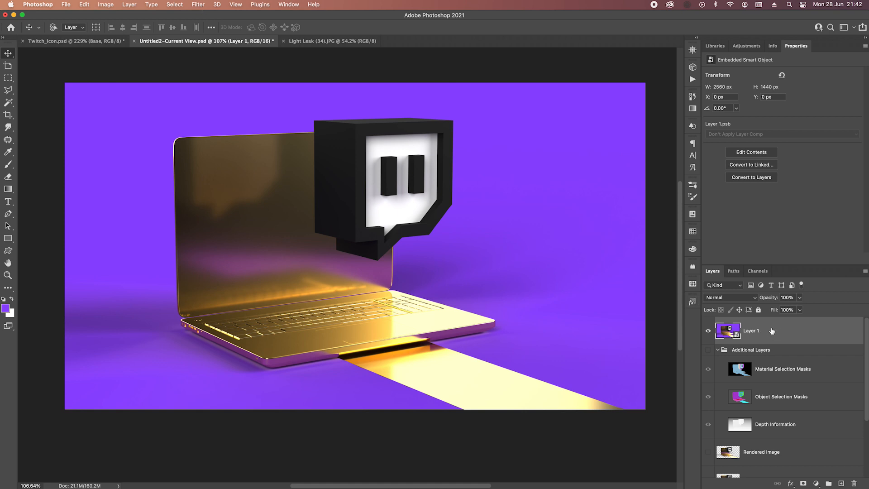
pyautogui.click(332, 41)
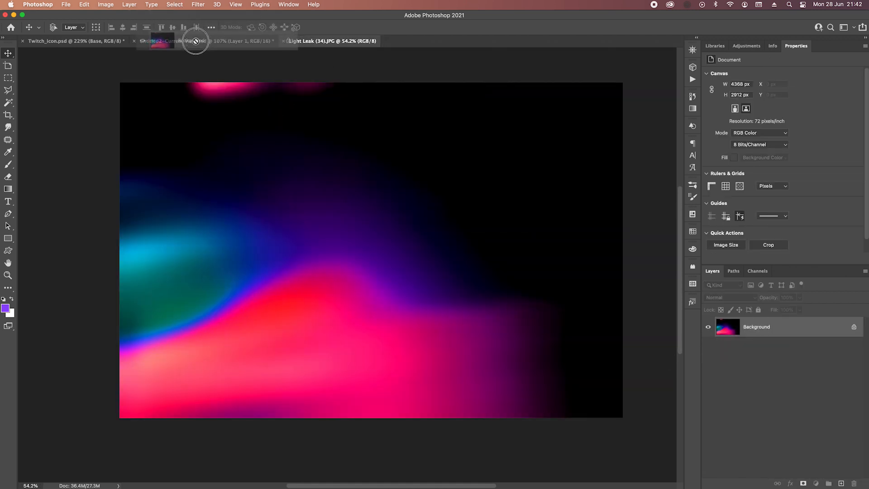
# Place the Light Leak image into the render document as a Screen-blended layer at 30% fill
pyautogui.click(206, 41)
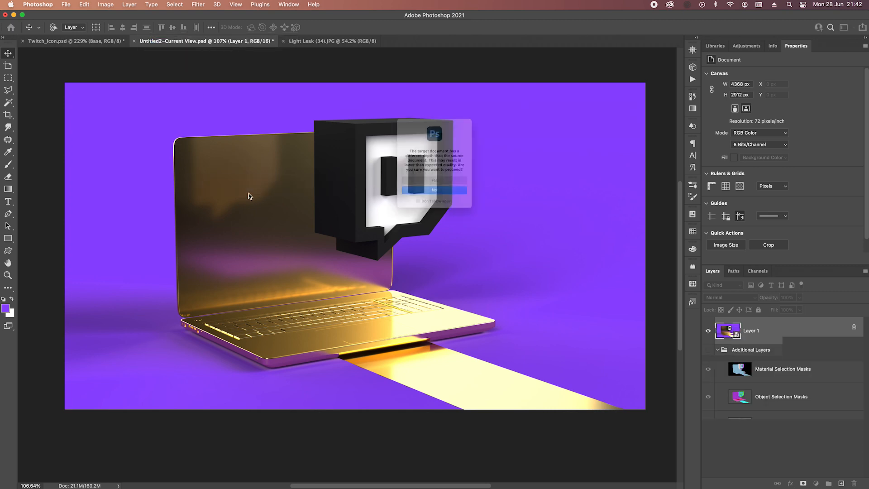
pyautogui.click(435, 181)
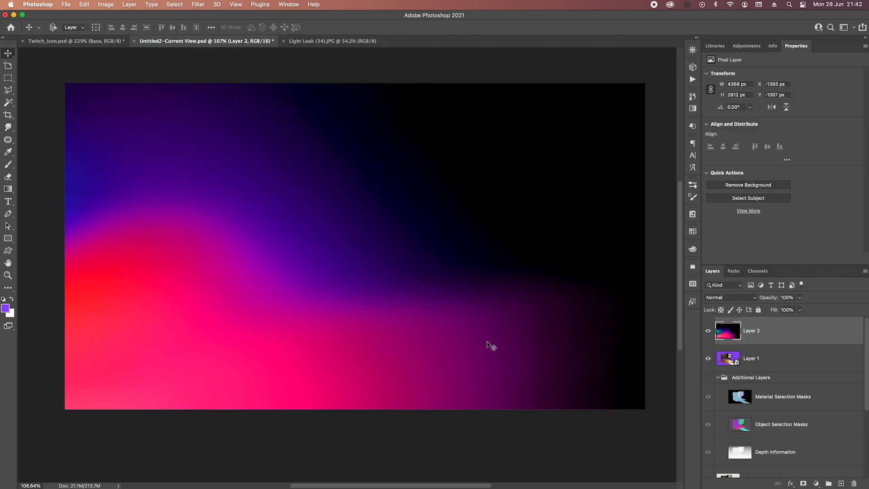
pyautogui.moveTo(738, 299)
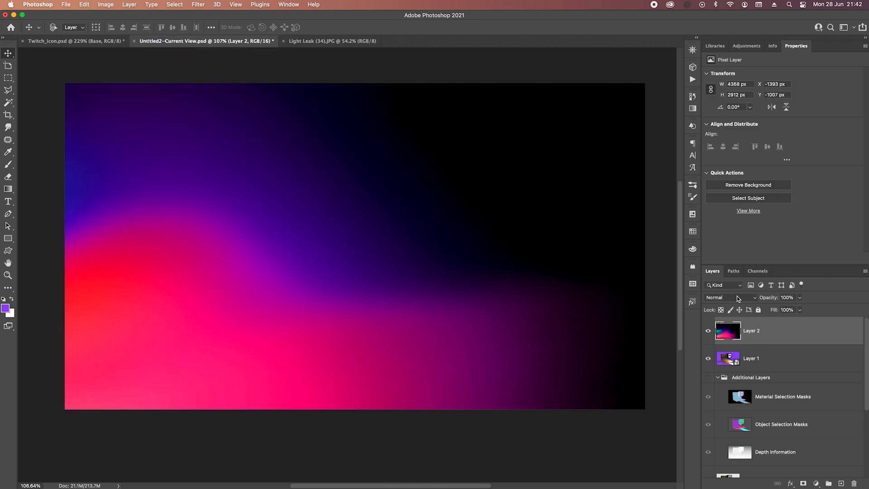
pyautogui.click(729, 298)
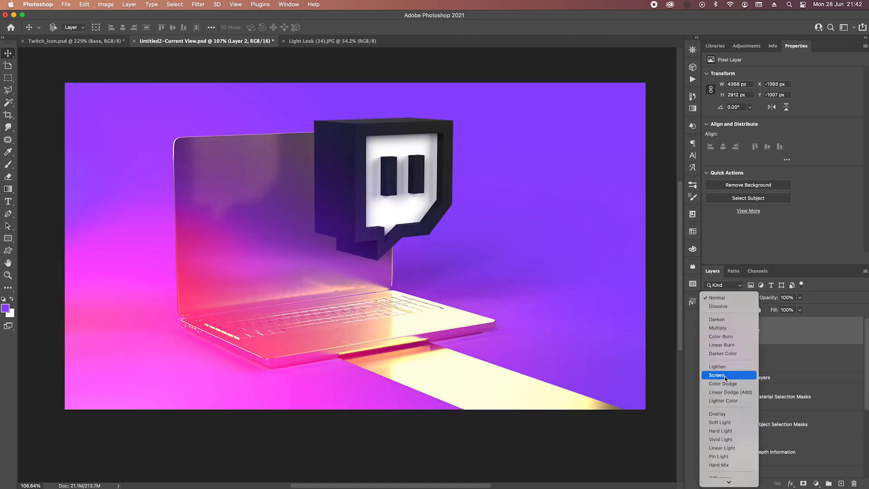
pyautogui.click(717, 375)
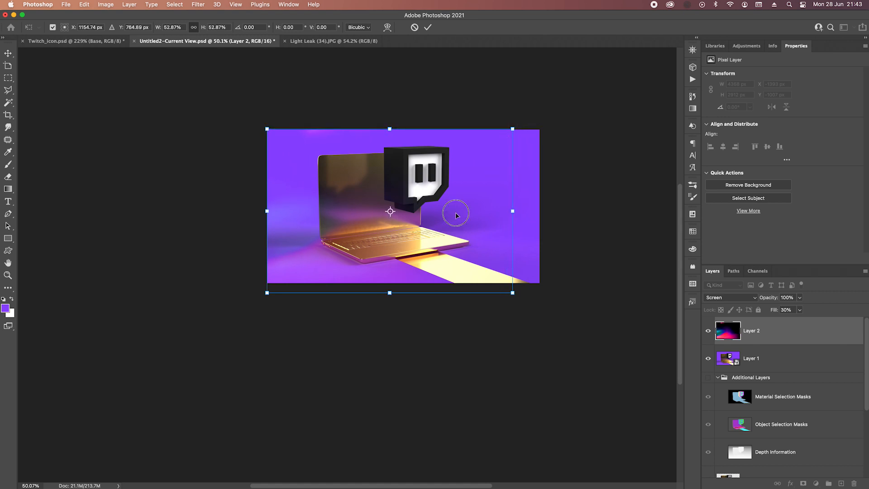
# Duplicate the light leak, flip it horizontally and set its fill to 30%
pyautogui.click(427, 27)
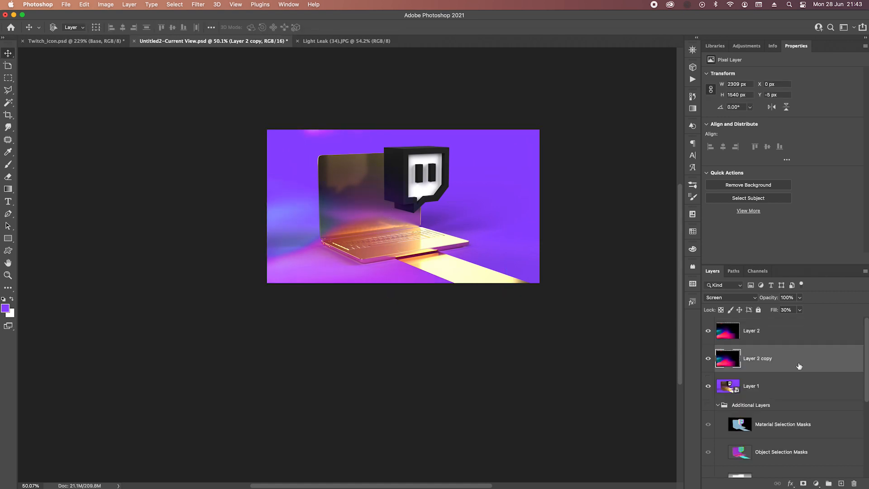
pyautogui.rightClick(403, 206)
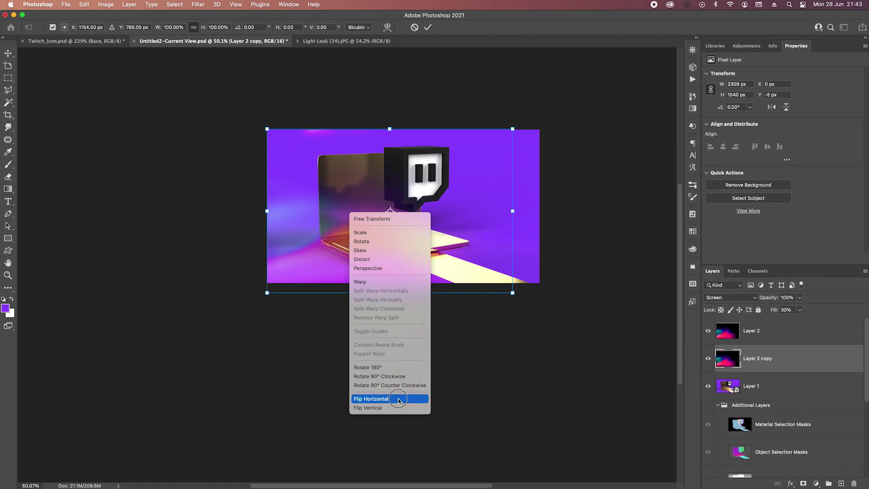
pyautogui.click(371, 398)
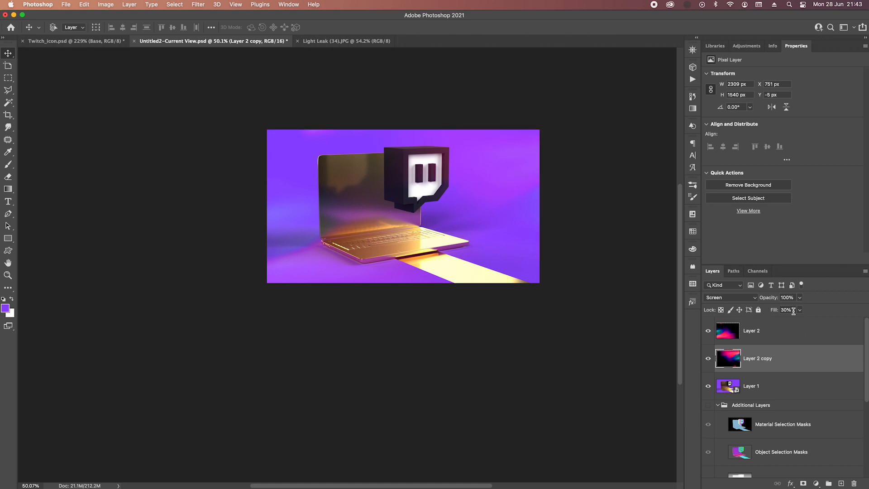
pyautogui.click(786, 310)
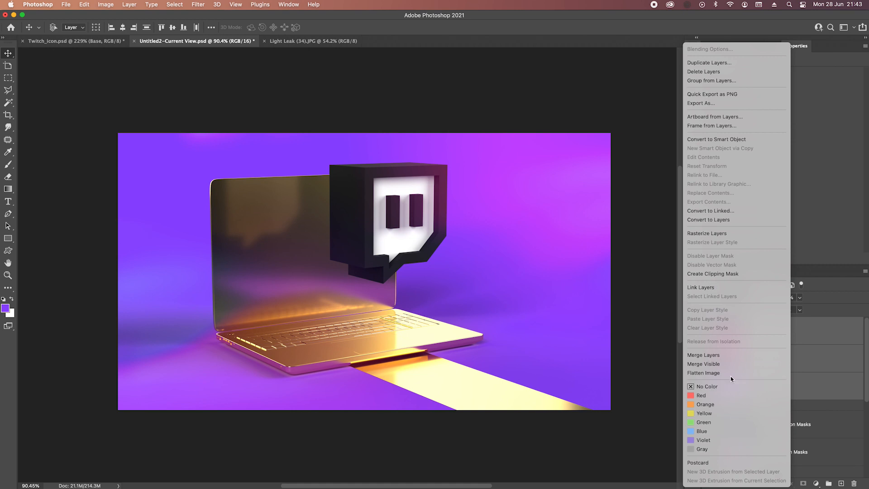
pyautogui.moveTo(726, 355)
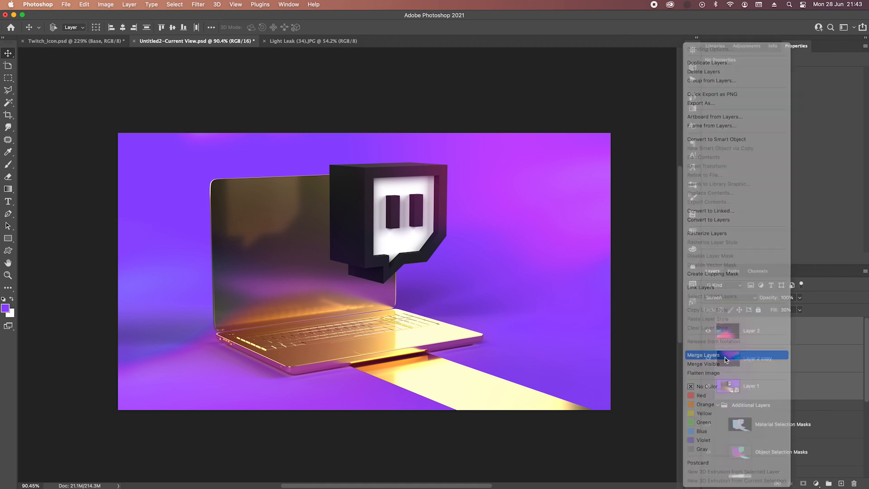
# Stamp the visible layers into a new Layer 3 and convert it to a smart object
pyautogui.click(703, 355)
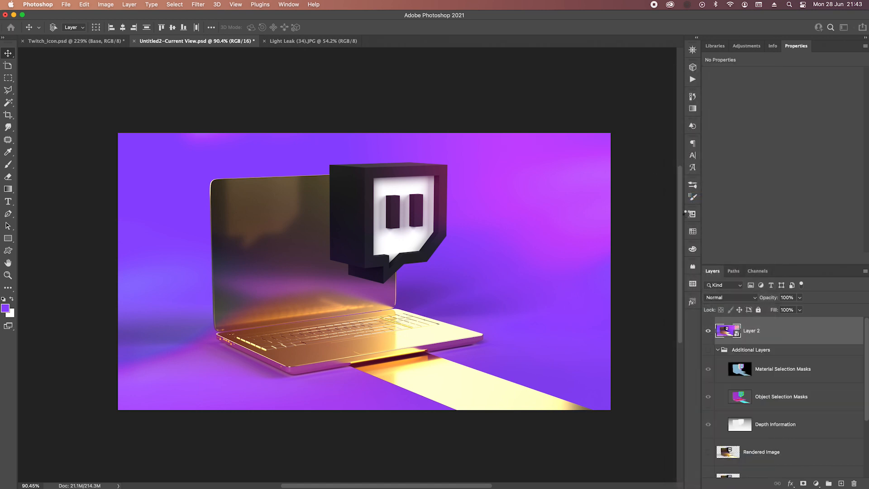
pyautogui.click(752, 331)
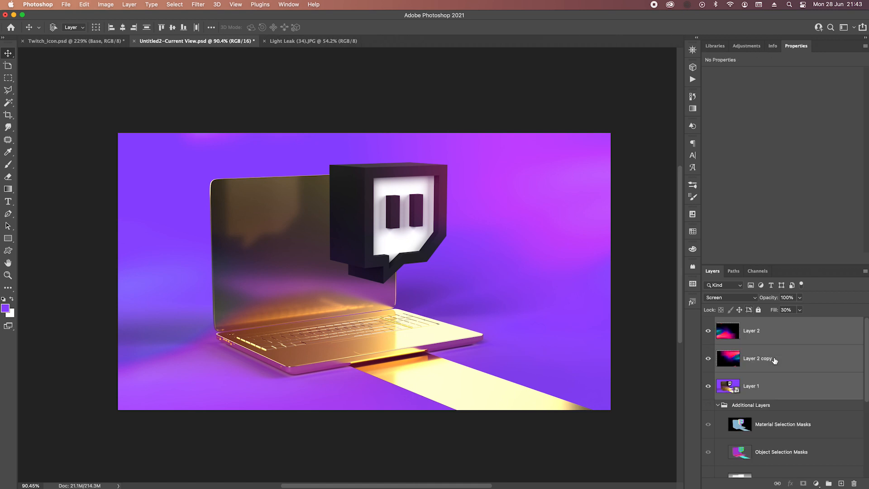
pyautogui.click(751, 331)
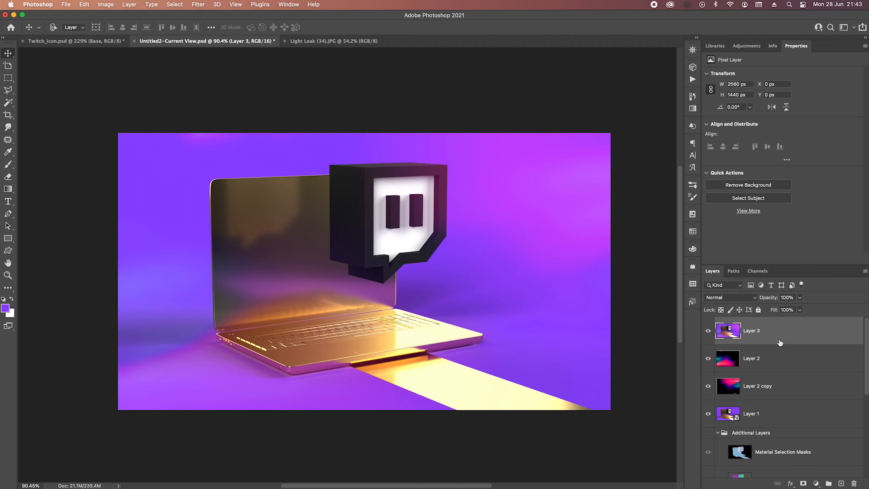
pyautogui.rightClick(752, 330)
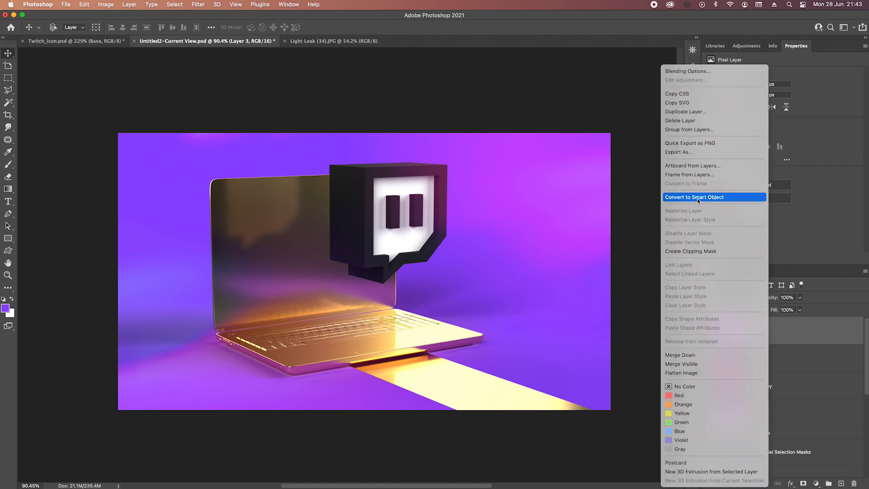
pyautogui.click(695, 196)
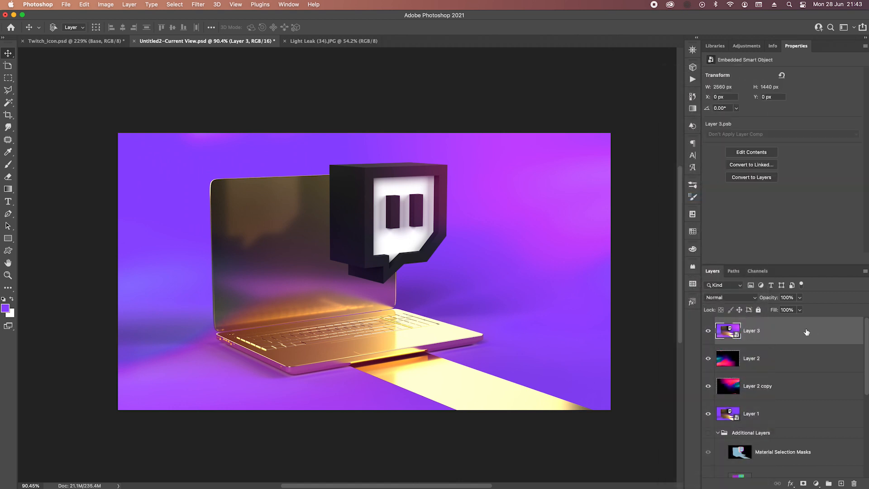
pyautogui.moveTo(758, 339)
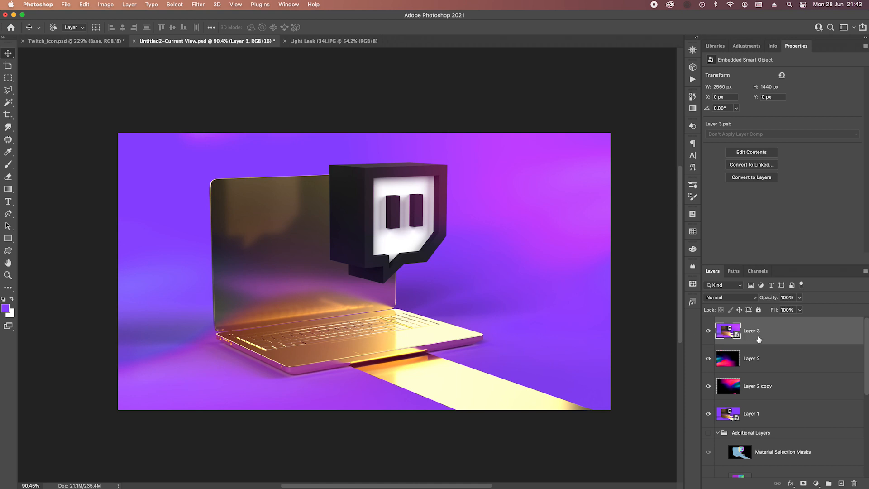
# Apply a Camera Raw filter with Grain 6, Vignetting -40, Texture +16, Clarity +11, Dehaze +13, Vibrance +25
pyautogui.click(199, 4)
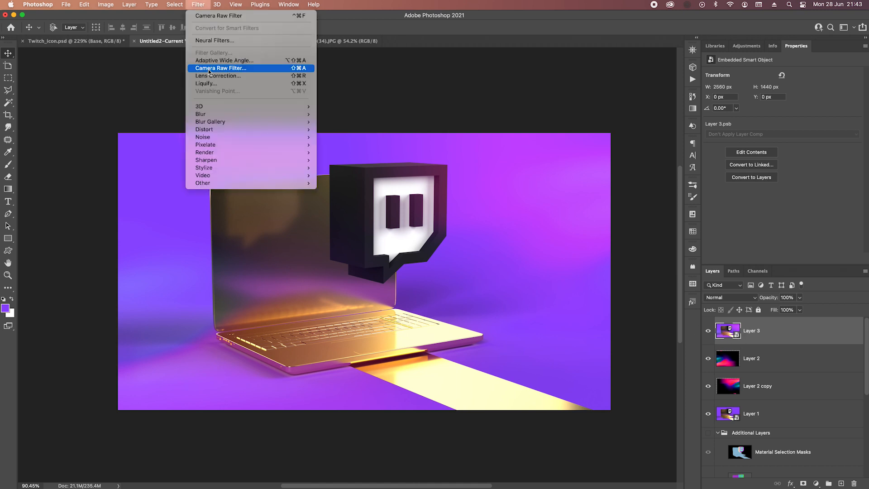
pyautogui.click(221, 68)
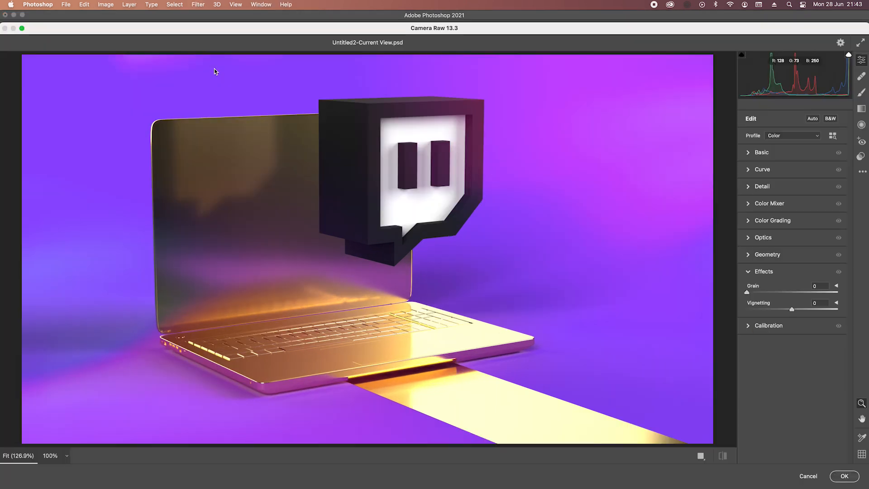
pyautogui.moveTo(752, 158)
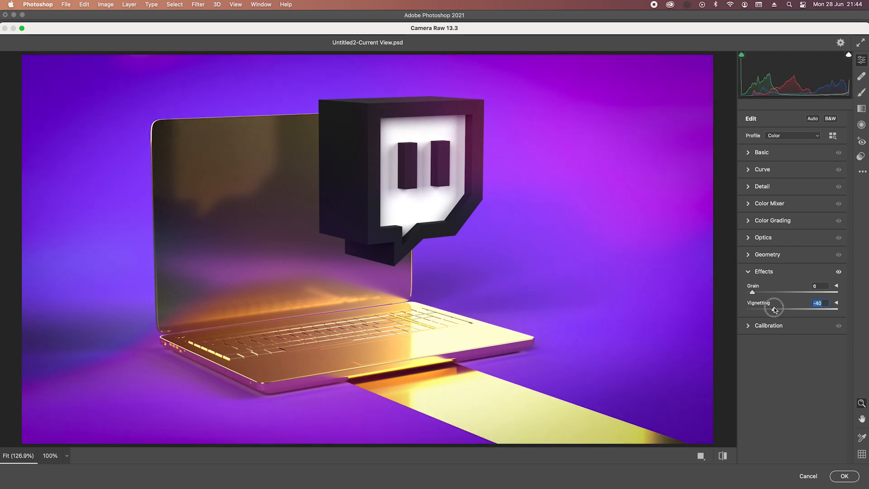
pyautogui.click(762, 152)
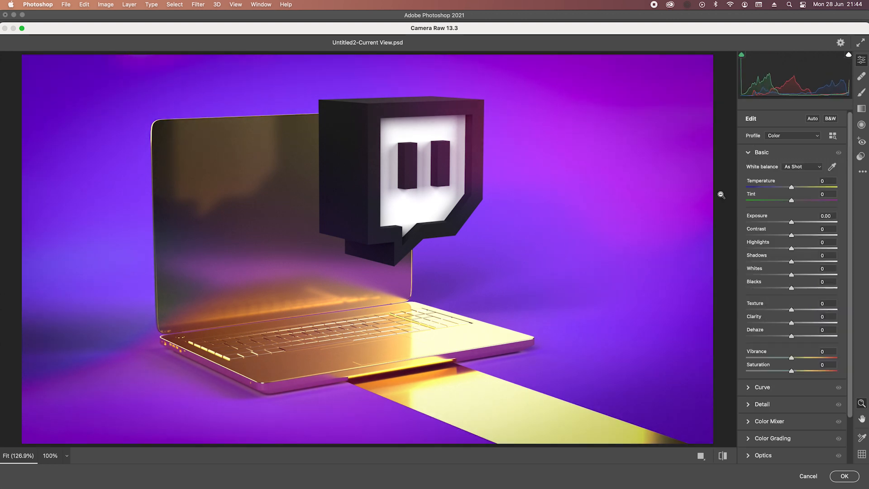
pyautogui.moveTo(791, 311)
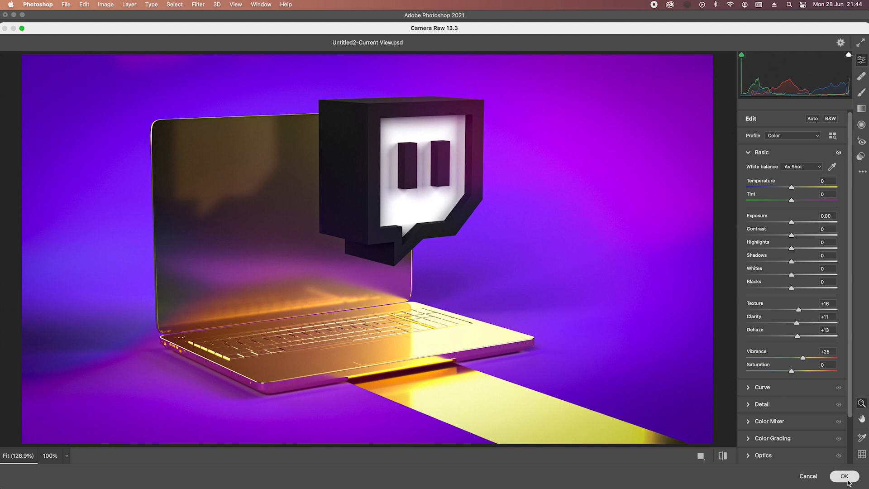
pyautogui.click(845, 475)
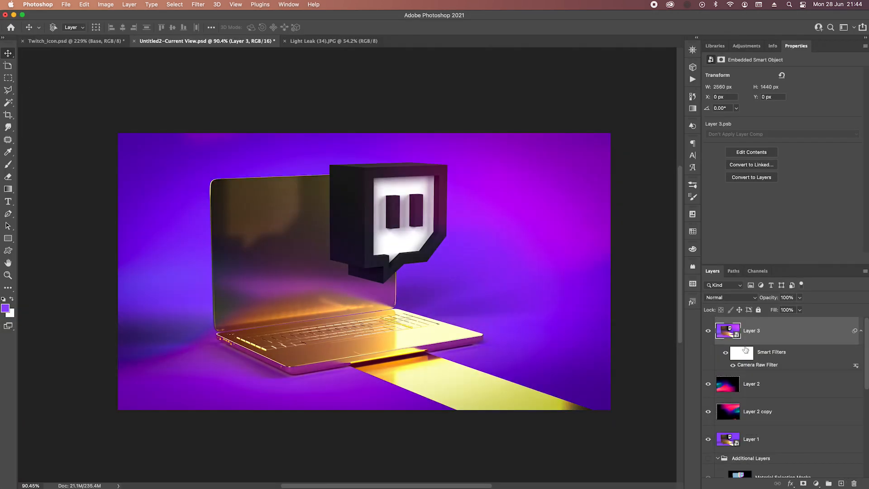
pyautogui.click(732, 365)
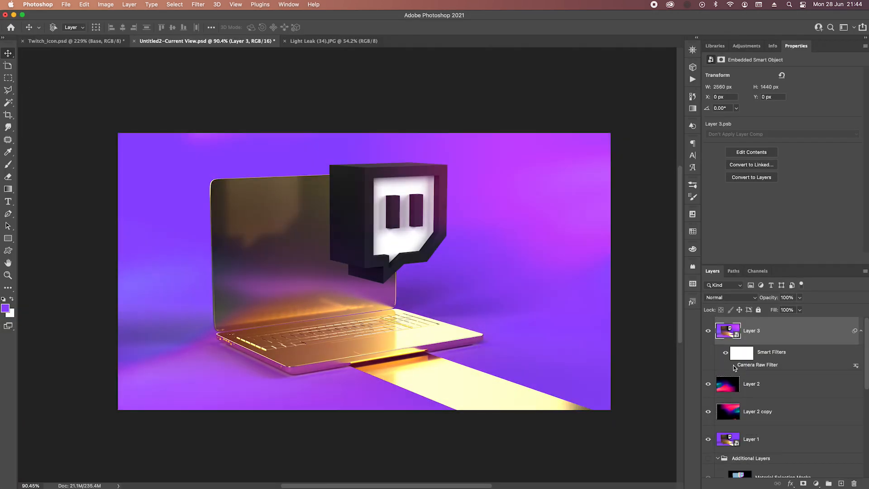
pyautogui.click(725, 365)
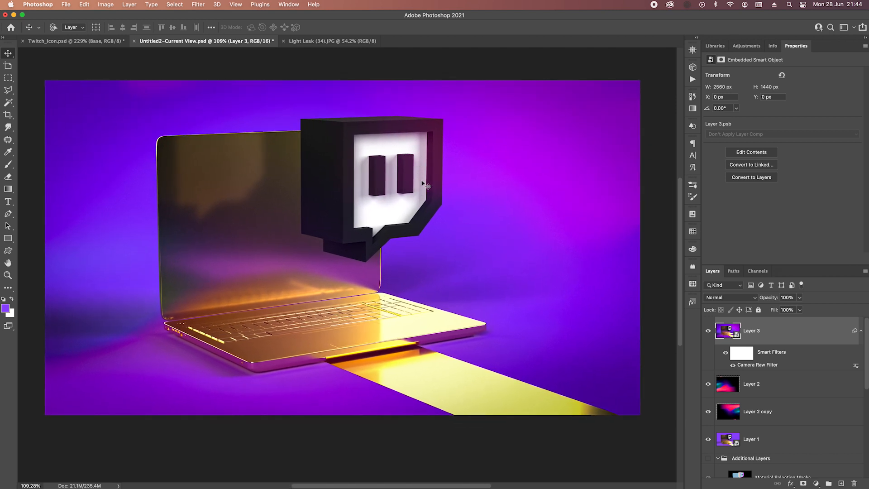
pyautogui.moveTo(454, 188)
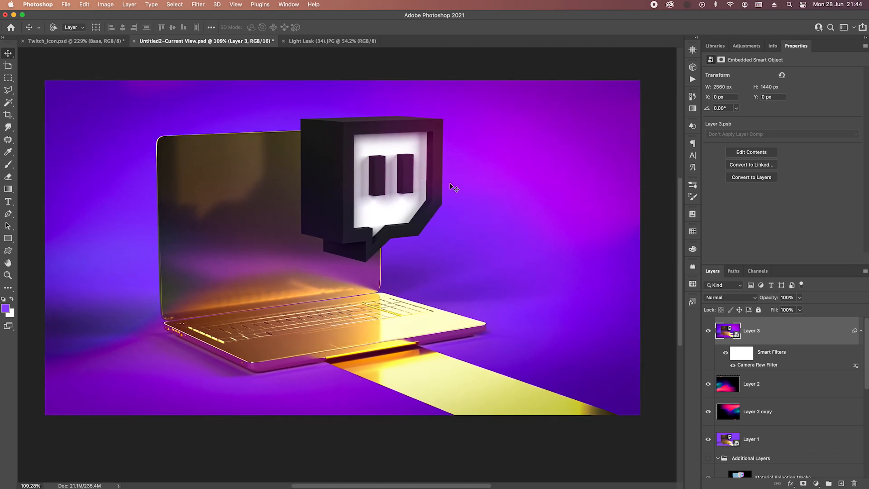
pyautogui.moveTo(692, 262)
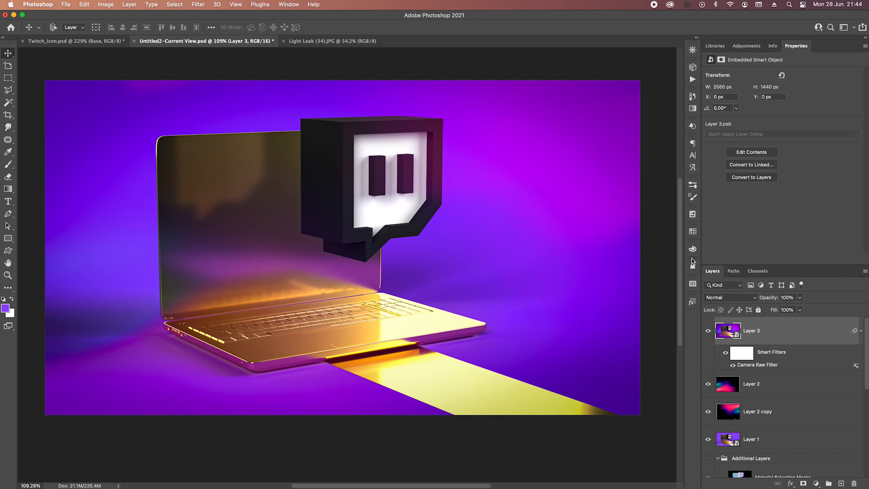
pyautogui.moveTo(520, 217)
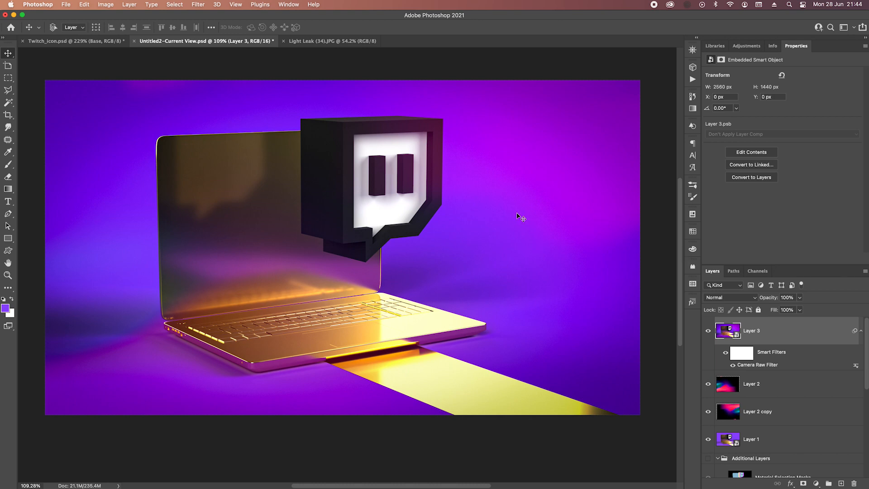